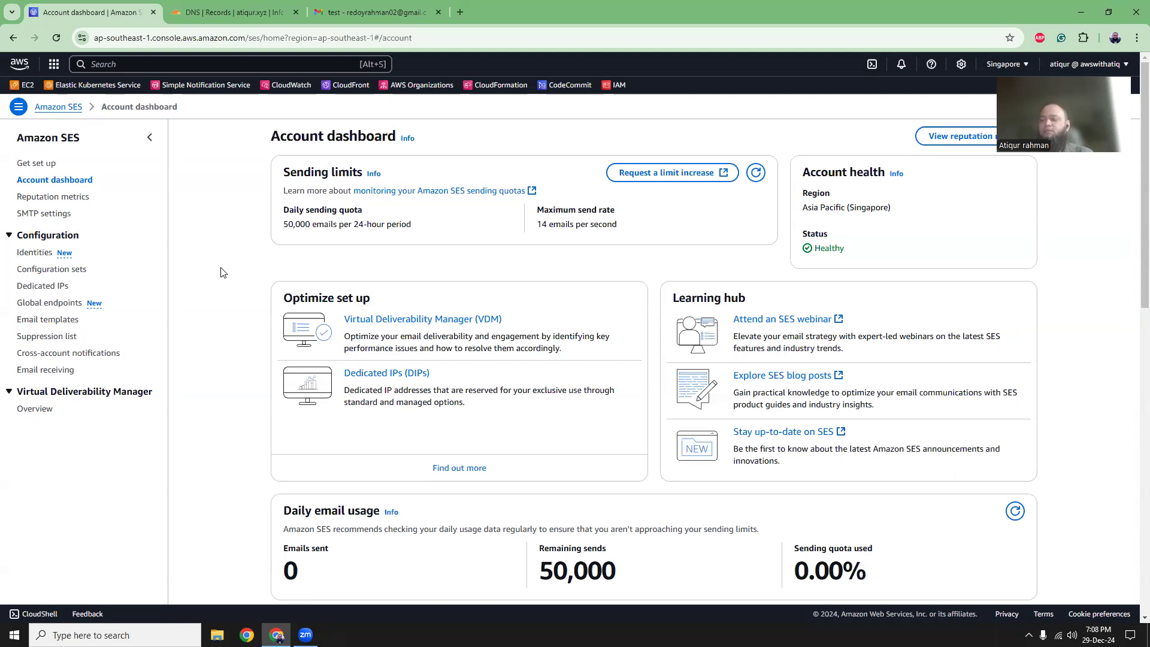
{"action": "mouse_move", "coordinate": [229, 268]}
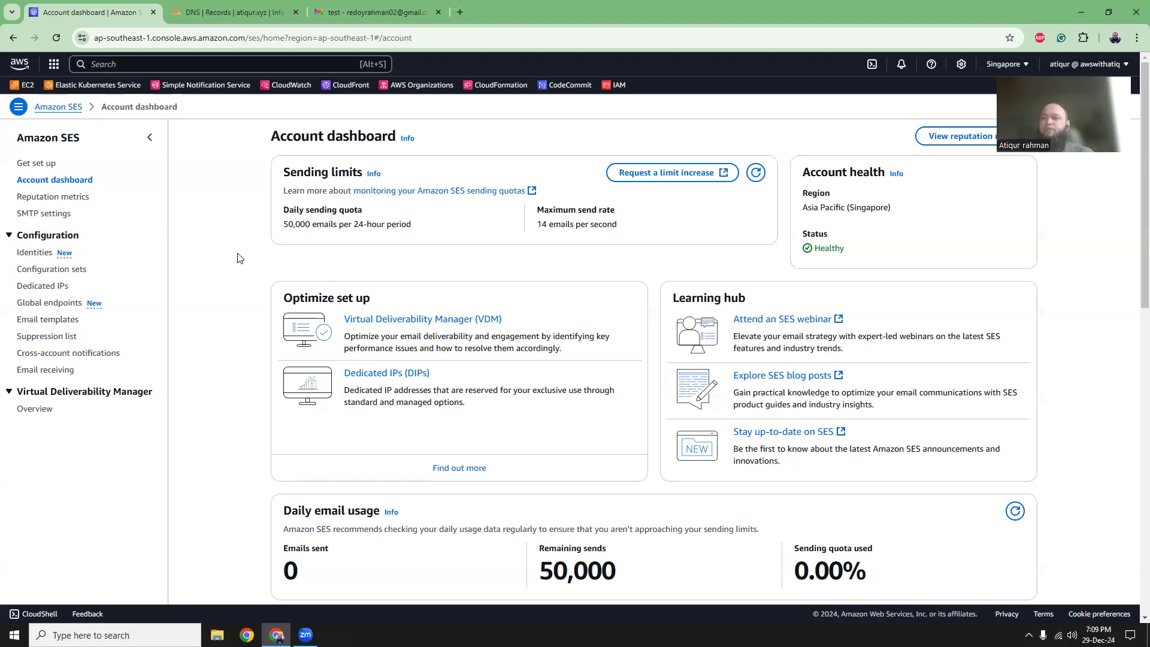
{"action": "mouse_move", "coordinate": [284, 231]}
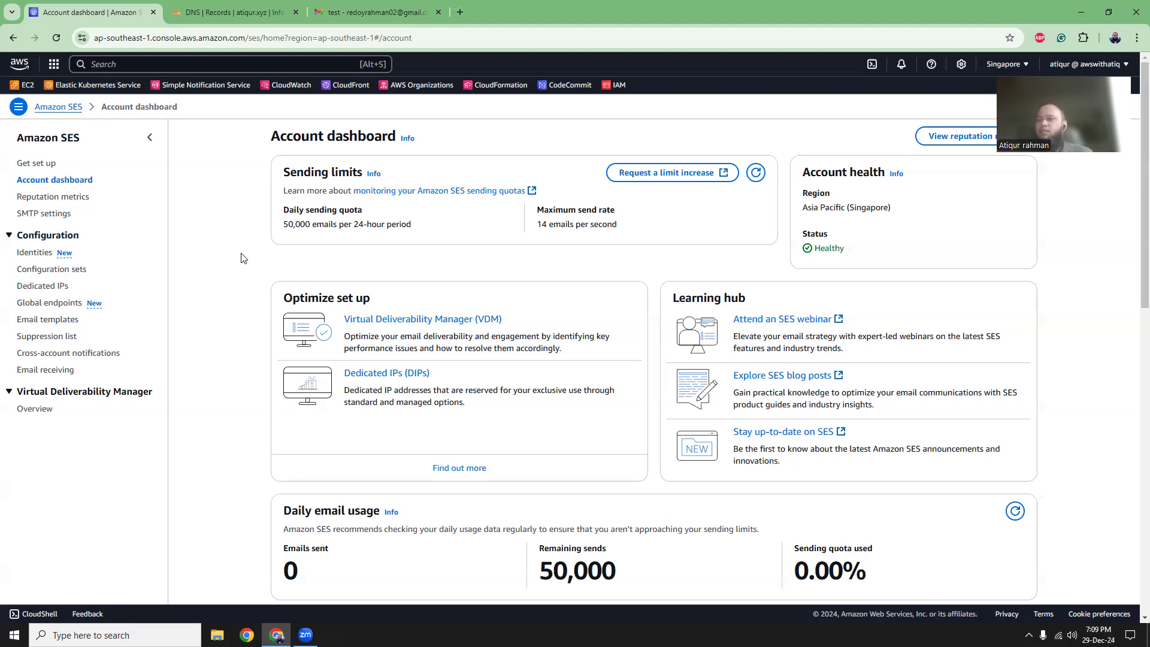
{"action": "mouse_move", "coordinate": [500, 194]}
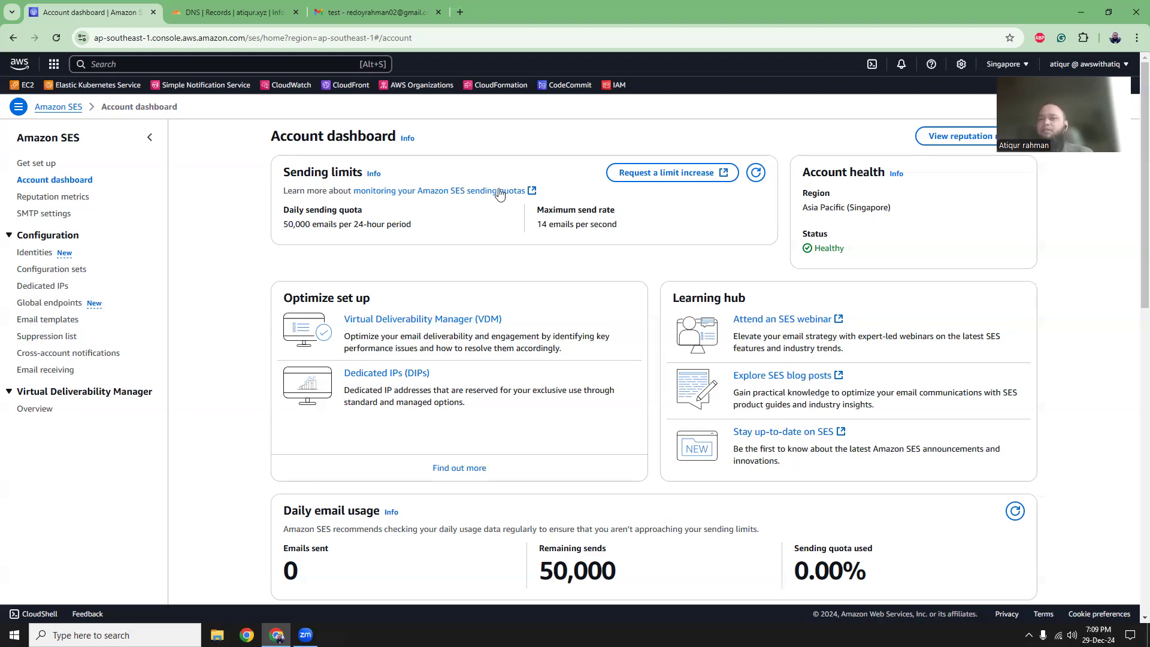
{"action": "mouse_move", "coordinate": [1099, 277]}
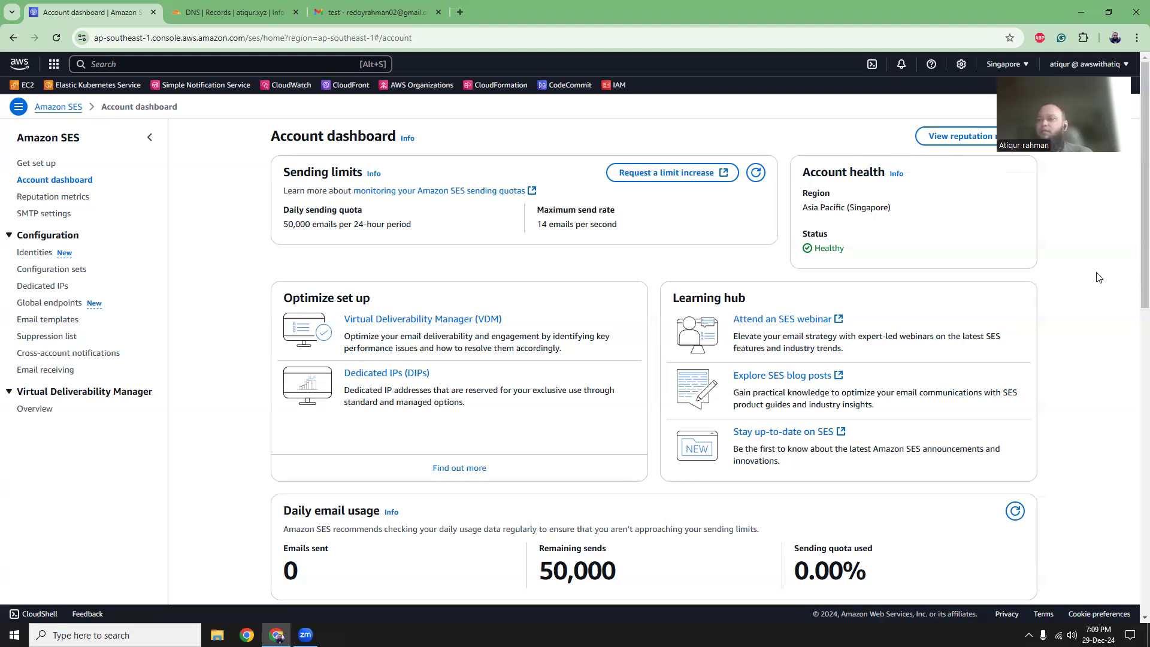
{"action": "mouse_move", "coordinate": [744, 147]}
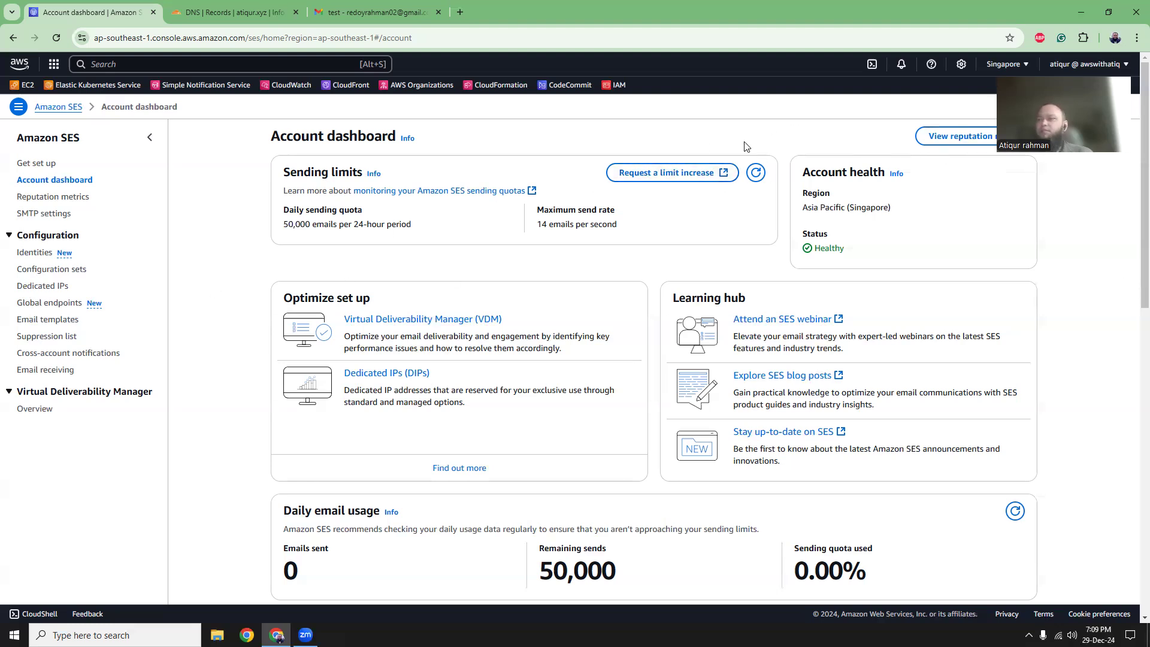
{"action": "mouse_move", "coordinate": [579, 169]}
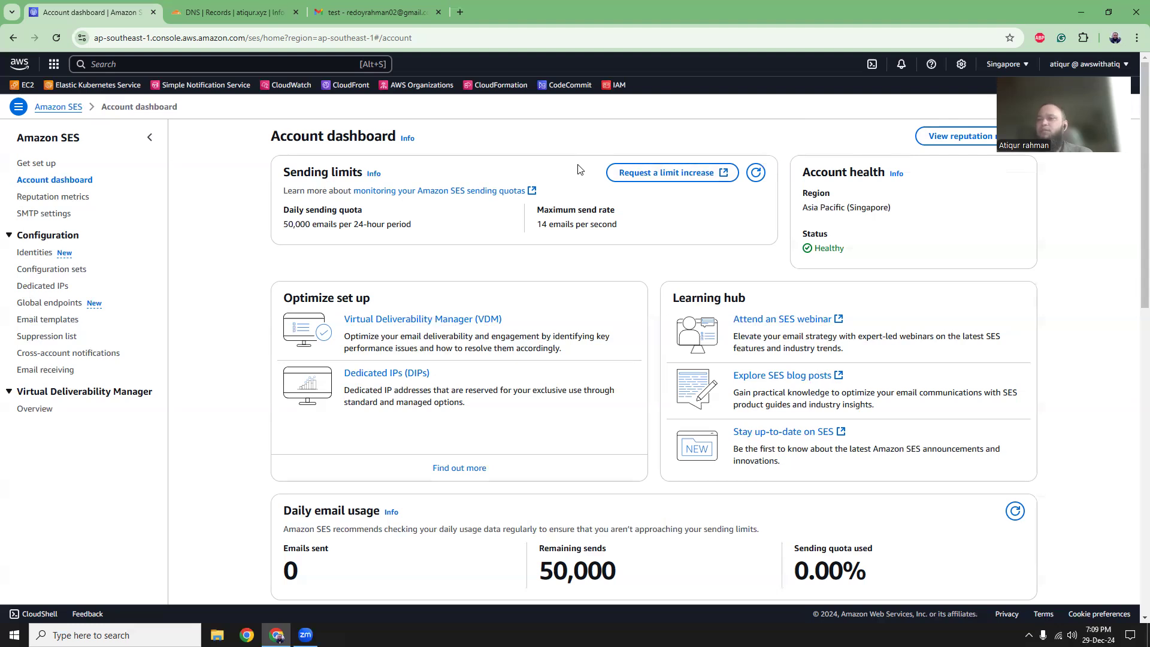
{"action": "mouse_move", "coordinate": [287, 243]}
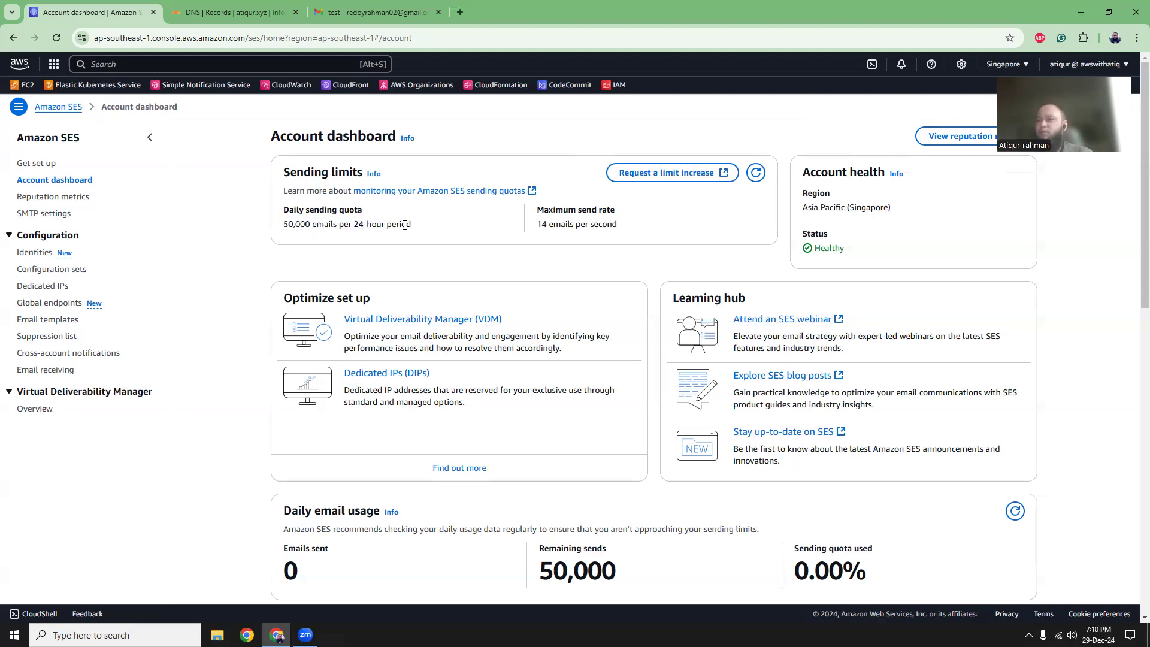
{"action": "mouse_move", "coordinate": [271, 245]}
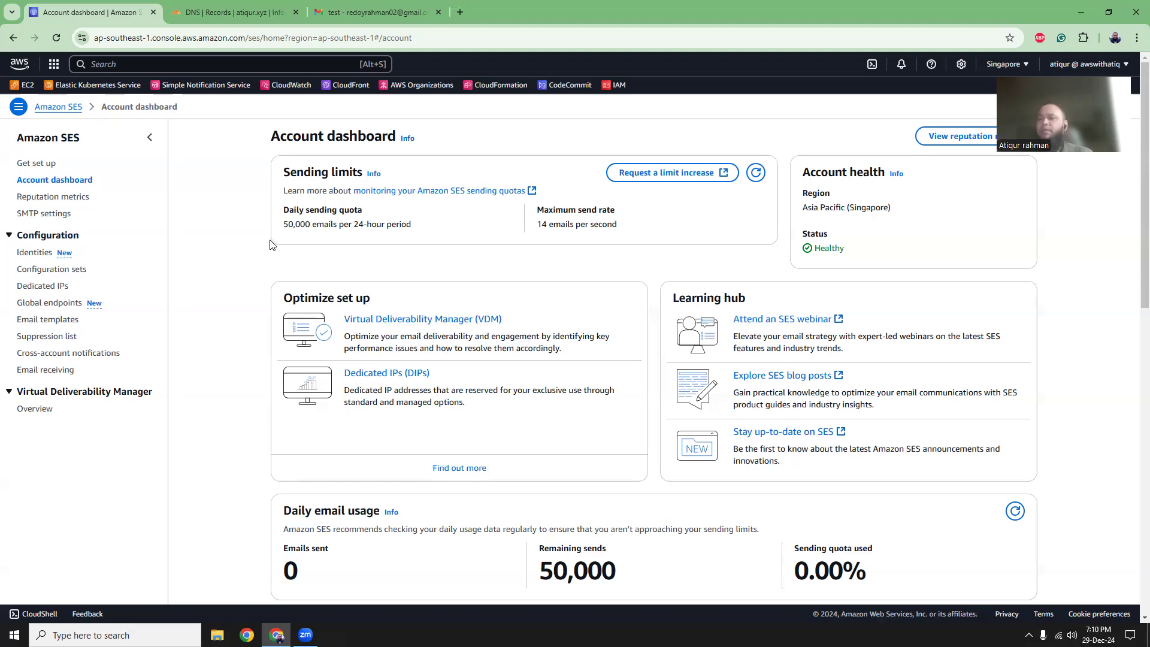
{"action": "mouse_move", "coordinate": [35, 252]}
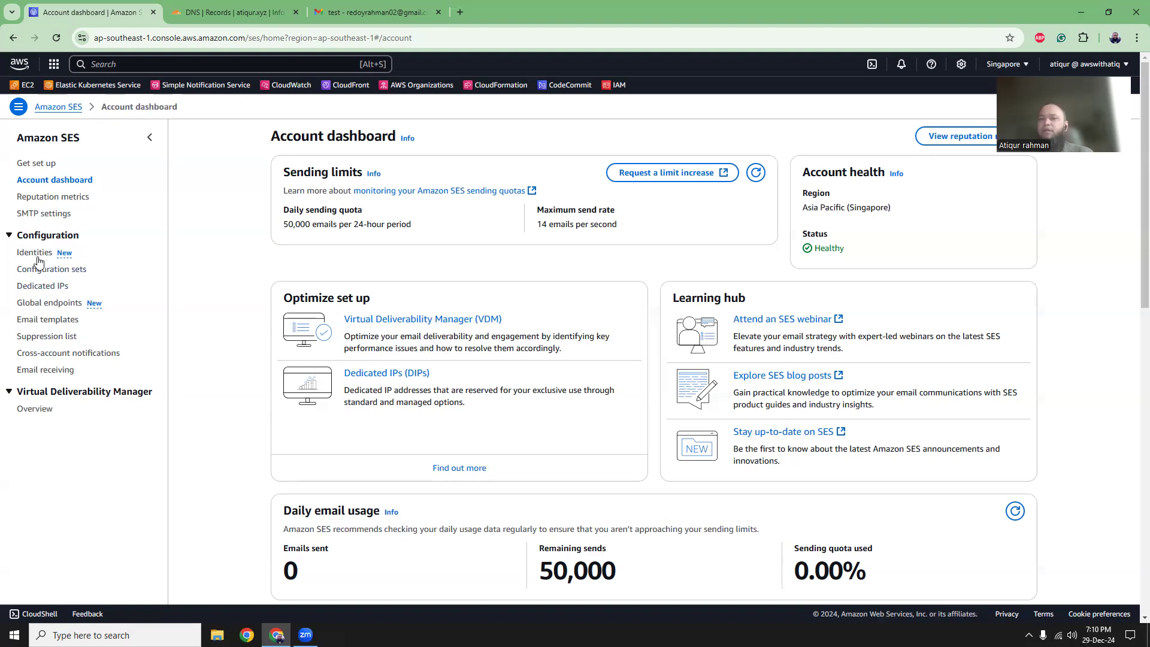
Show the Identities list of verified domains in the SES console.
{"action": "left_click", "coordinate": [33, 253]}
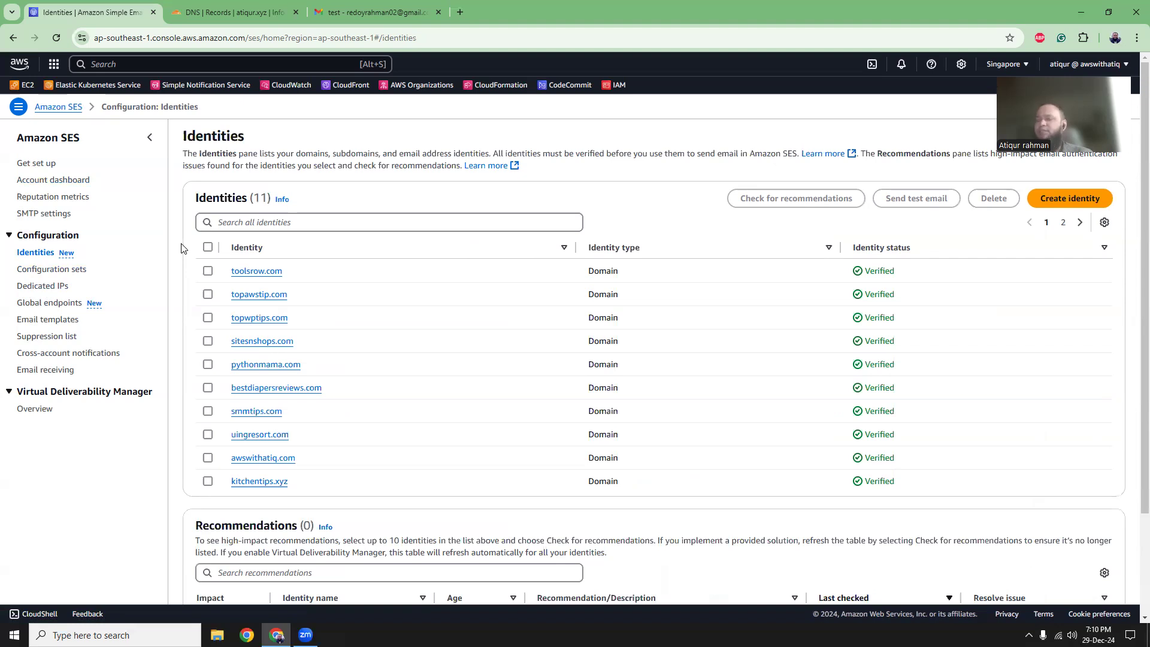
{"action": "mouse_move", "coordinate": [275, 300]}
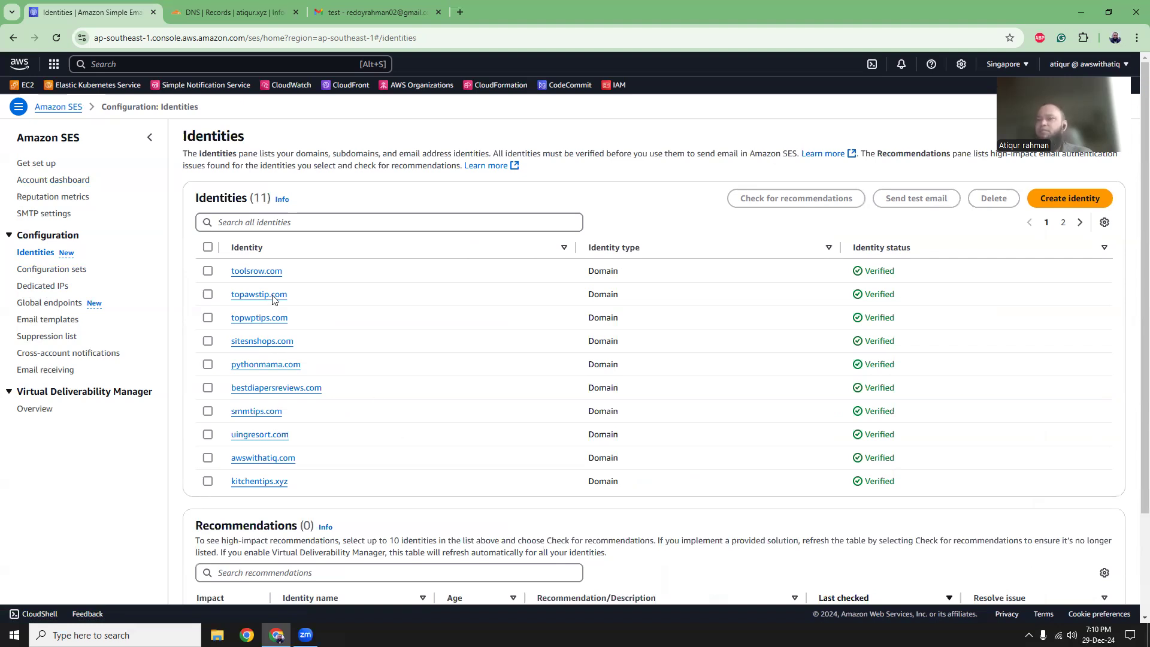
{"action": "mouse_move", "coordinate": [277, 263]}
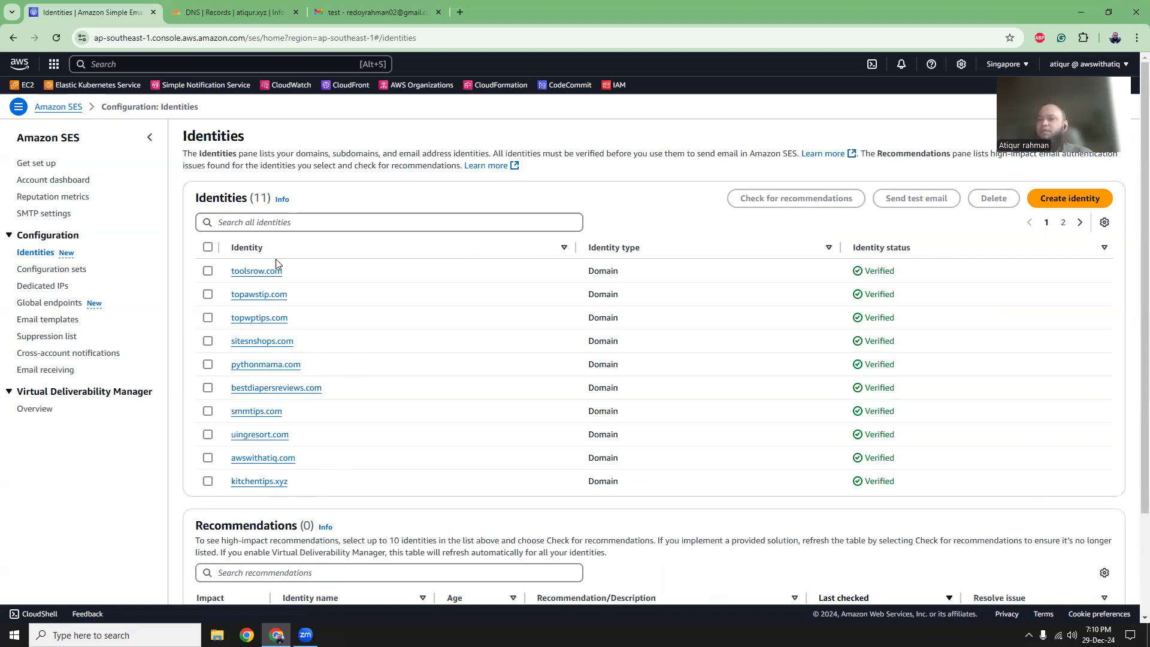
{"action": "mouse_move", "coordinate": [724, 233]}
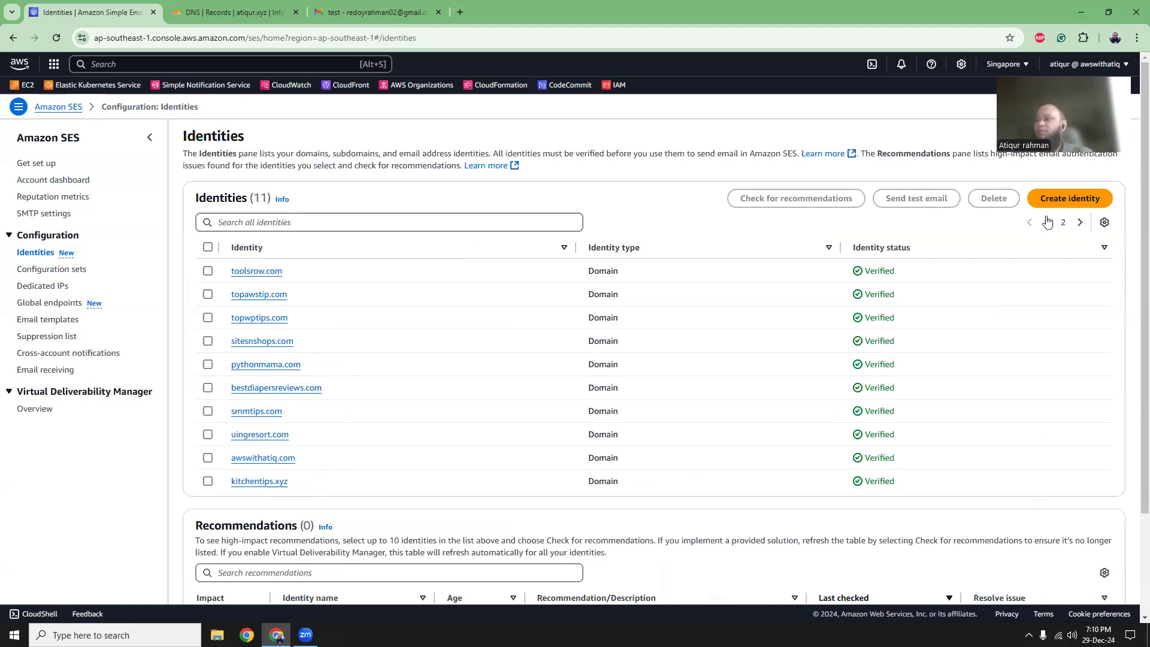
Start a new Domain identity named atiqur.xyz.
{"action": "left_click", "coordinate": [1069, 199]}
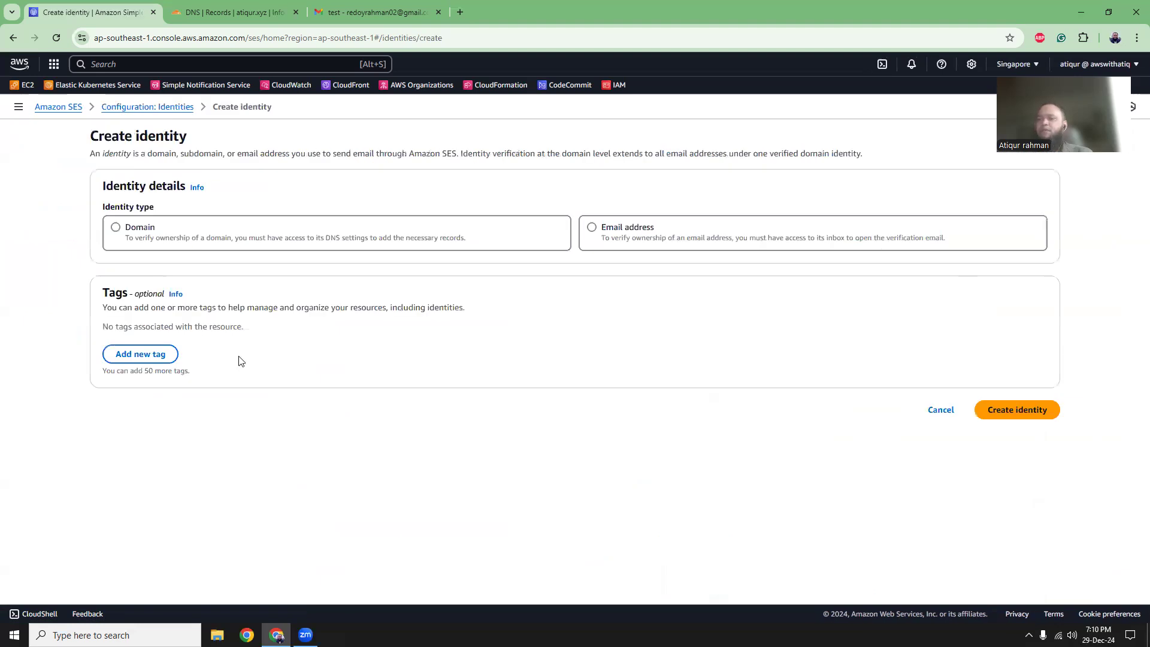
{"action": "mouse_move", "coordinate": [205, 280]}
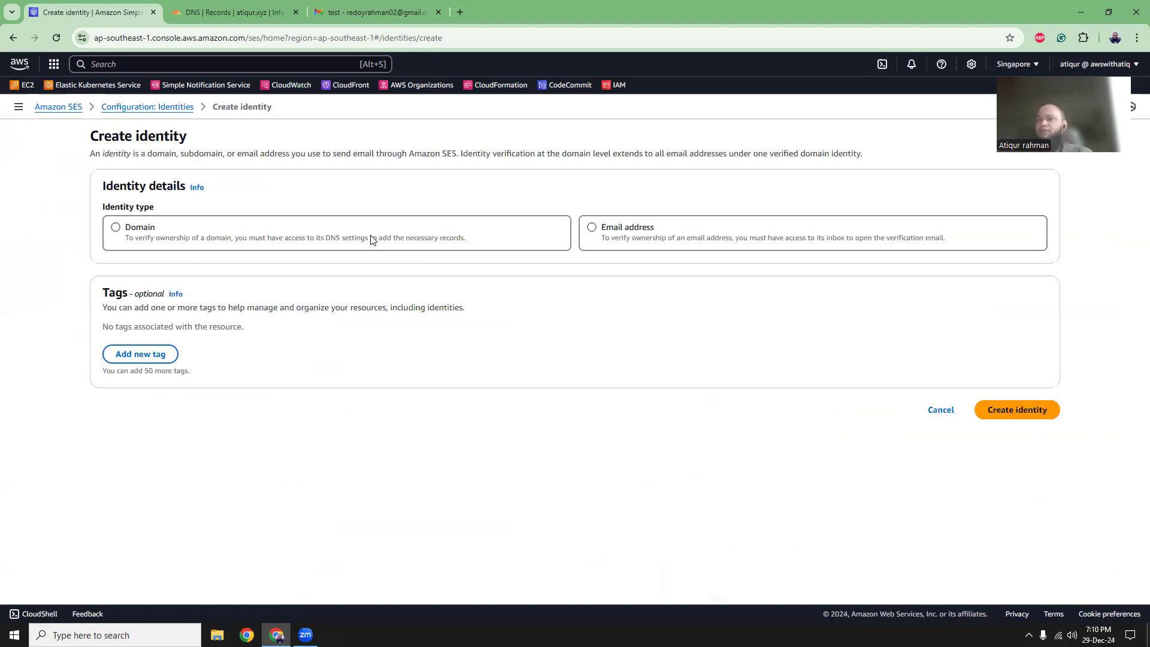
{"action": "left_click", "coordinate": [115, 227]}
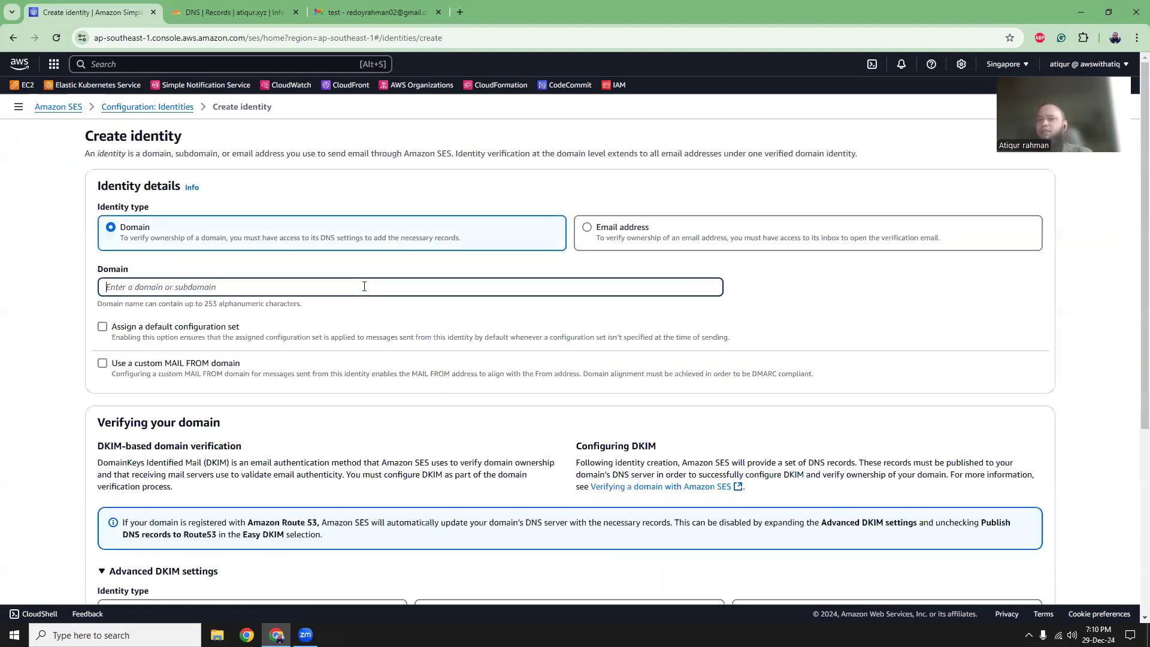
{"action": "type", "text": "at"}
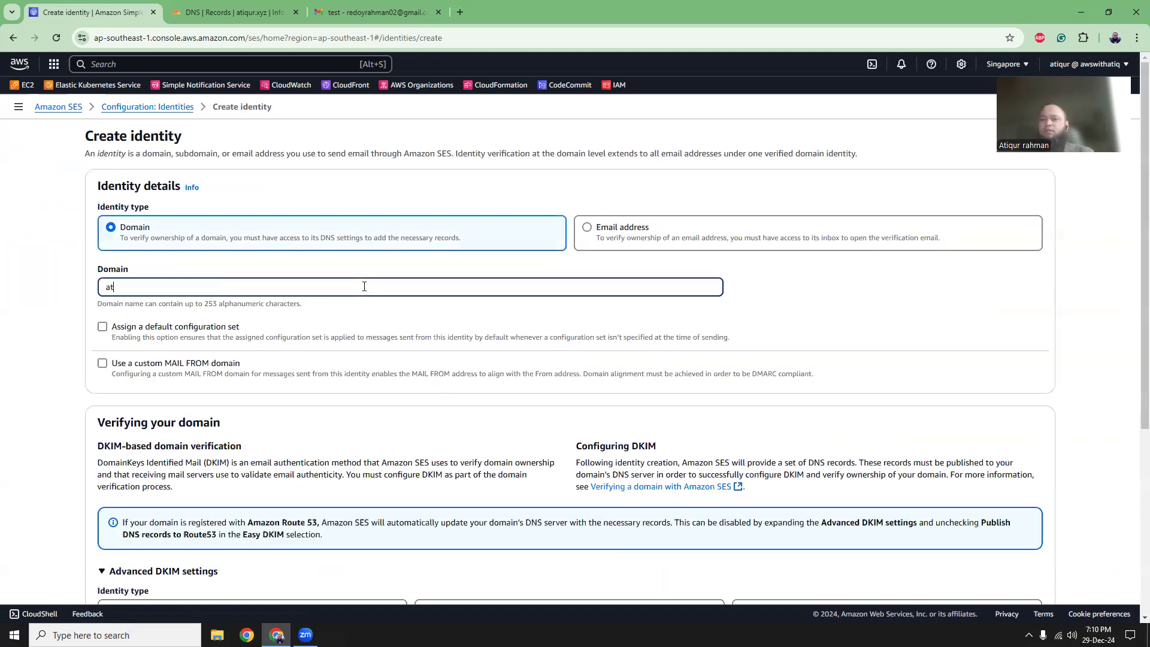
{"action": "type", "text": "iqur.xyz"}
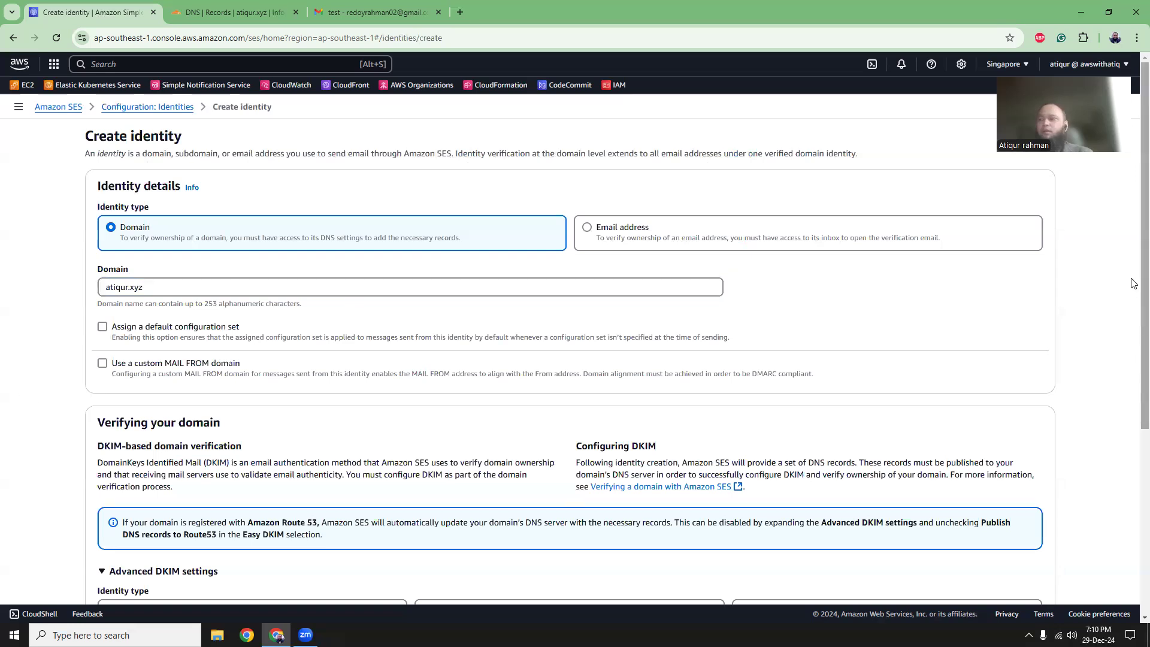
Choose Easy DKIM with RSA_2048_BIT keys and disable publishing DNS records to Route53.
{"action": "scroll", "scroll_direction": "down", "scroll_amount": 3}
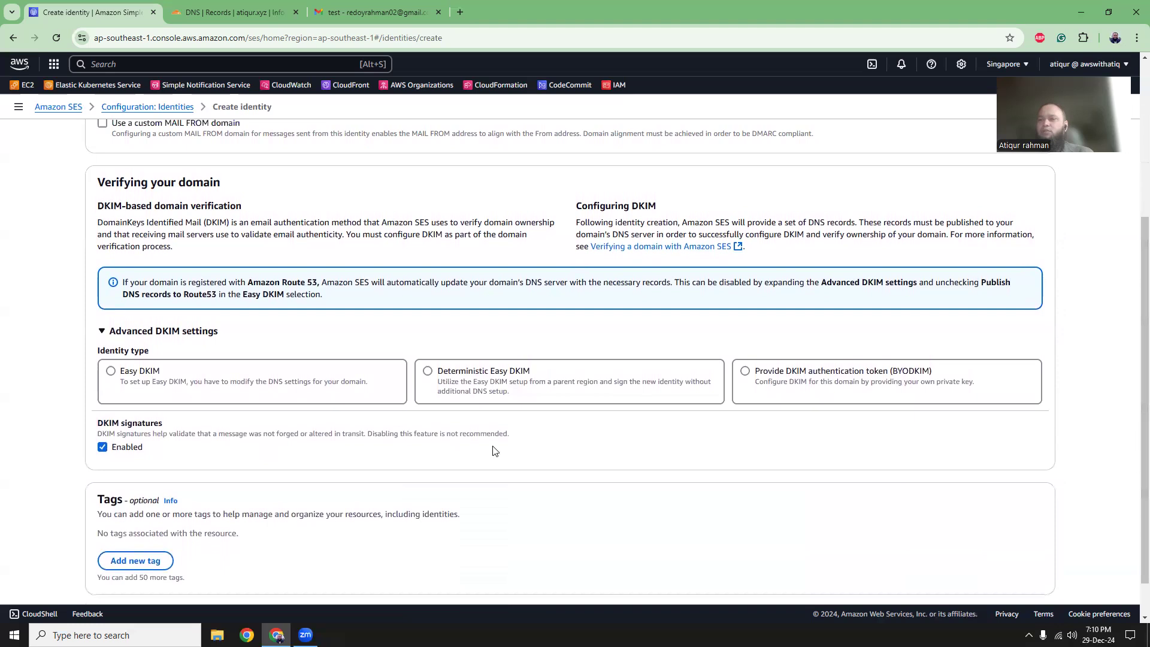
{"action": "left_click", "coordinate": [110, 370]}
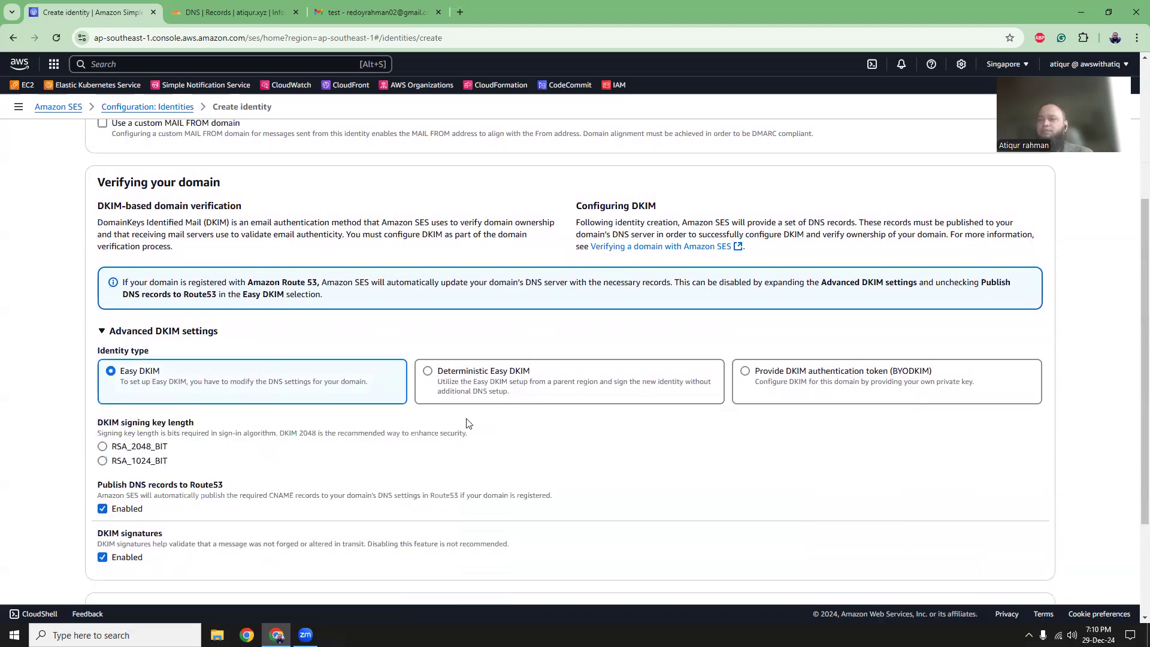
{"action": "scroll", "scroll_direction": "down", "scroll_amount": 3}
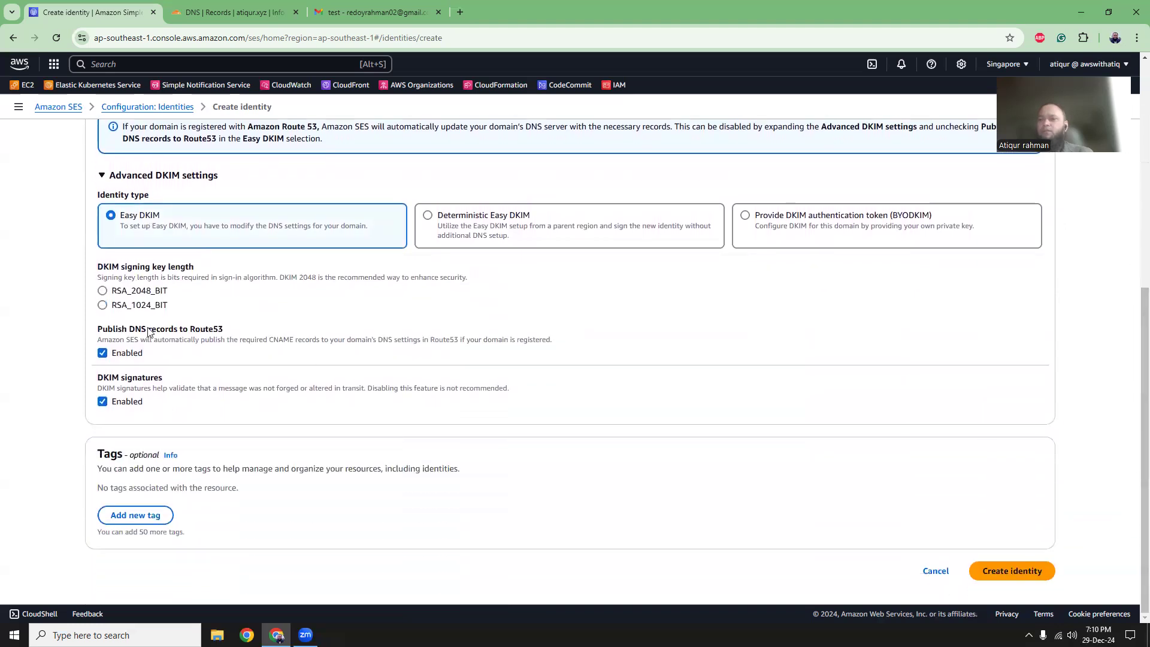
{"action": "mouse_move", "coordinate": [164, 294]}
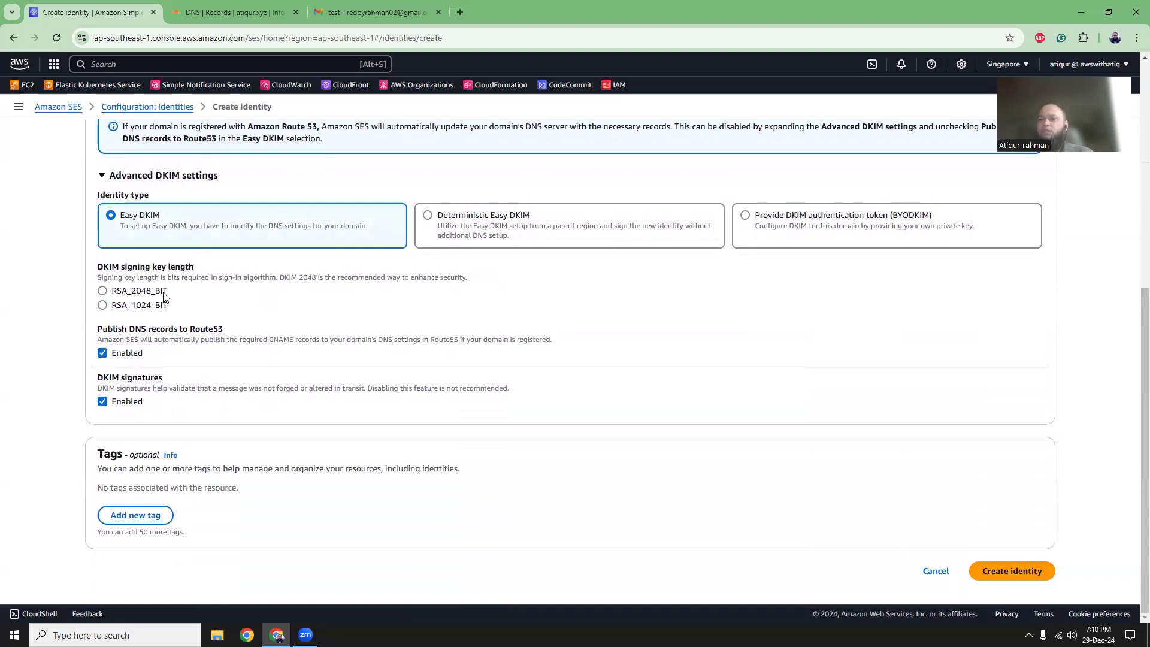
{"action": "left_click", "coordinate": [102, 291]}
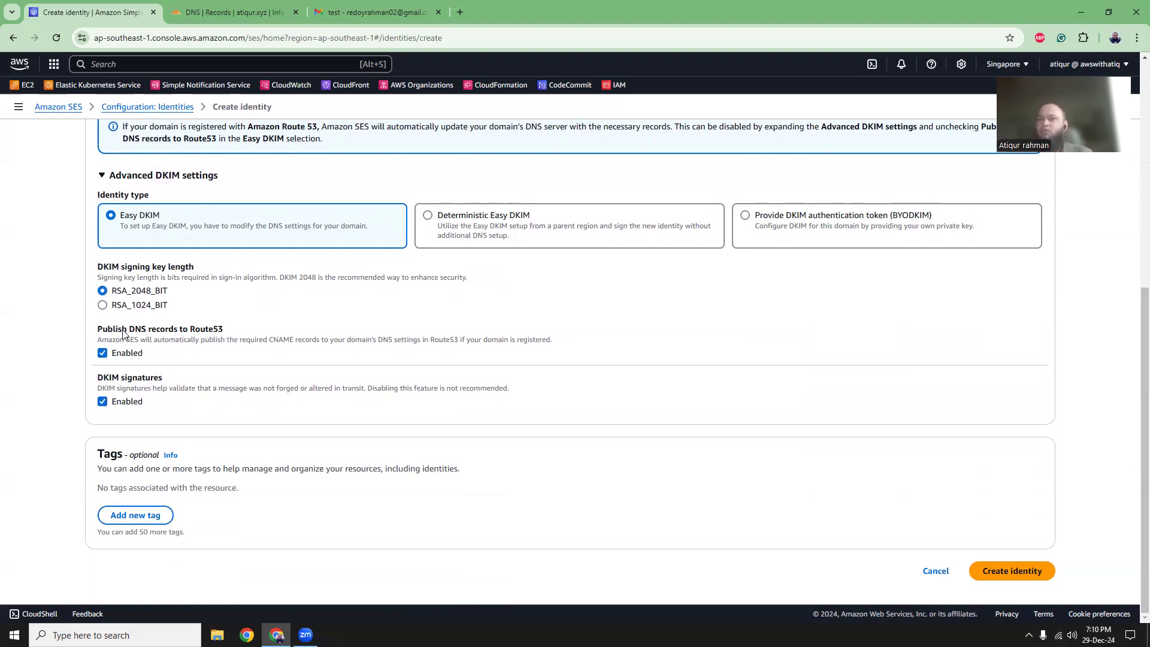
{"action": "double_click", "coordinate": [208, 328]}
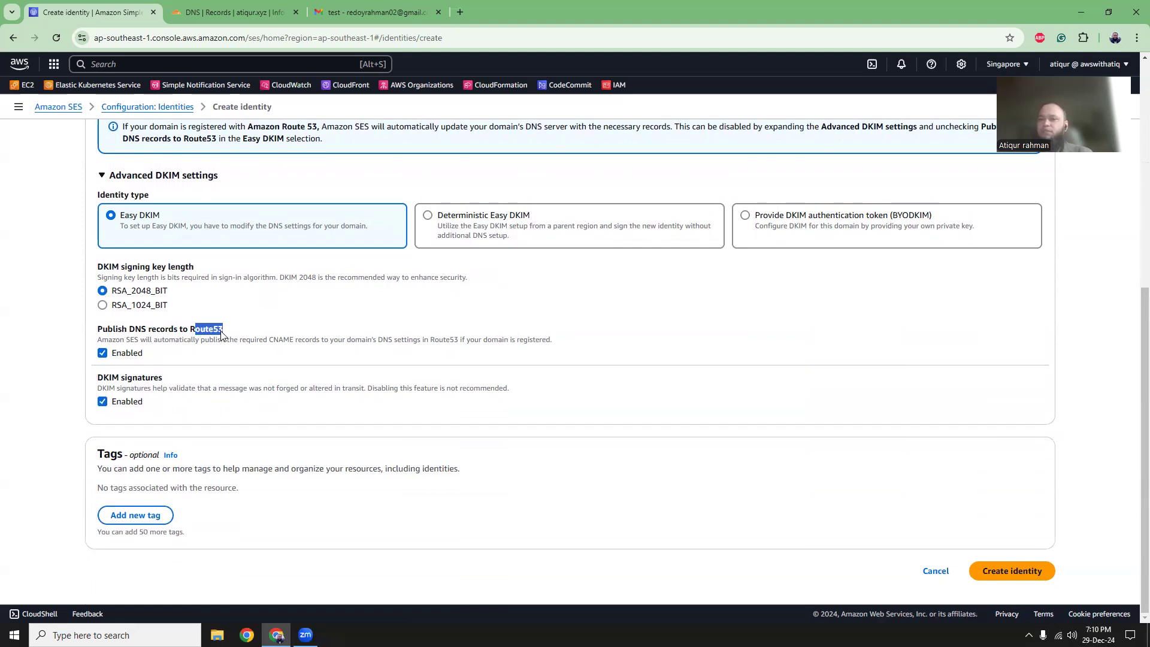
{"action": "left_click", "coordinate": [102, 353]}
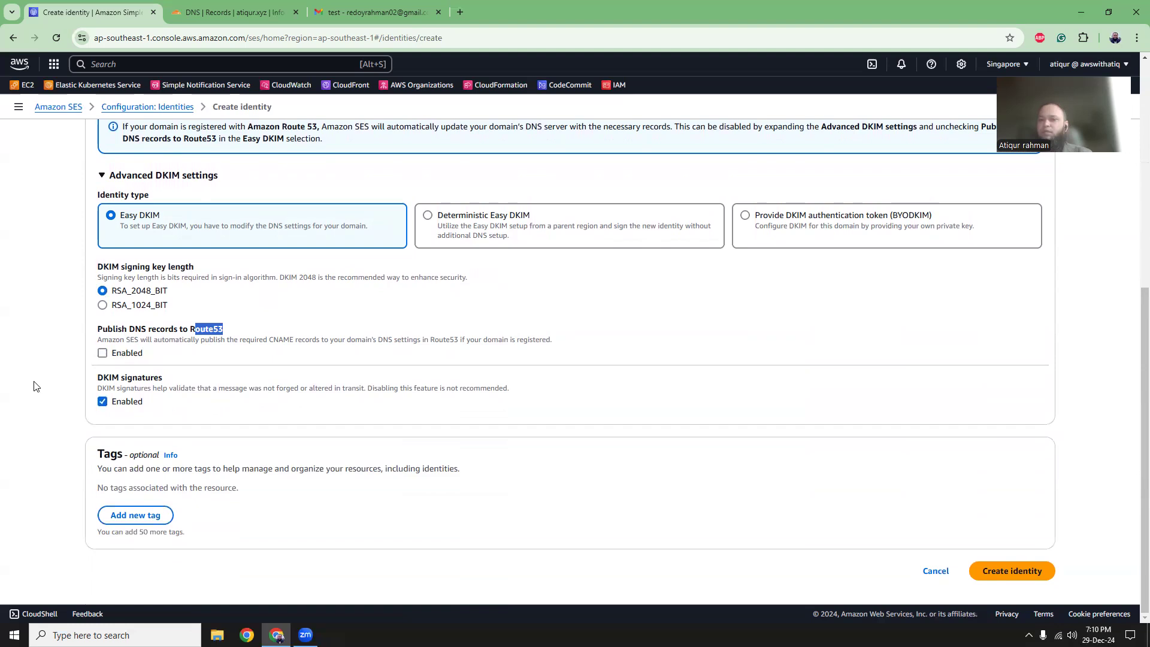
{"action": "mouse_move", "coordinate": [976, 484]}
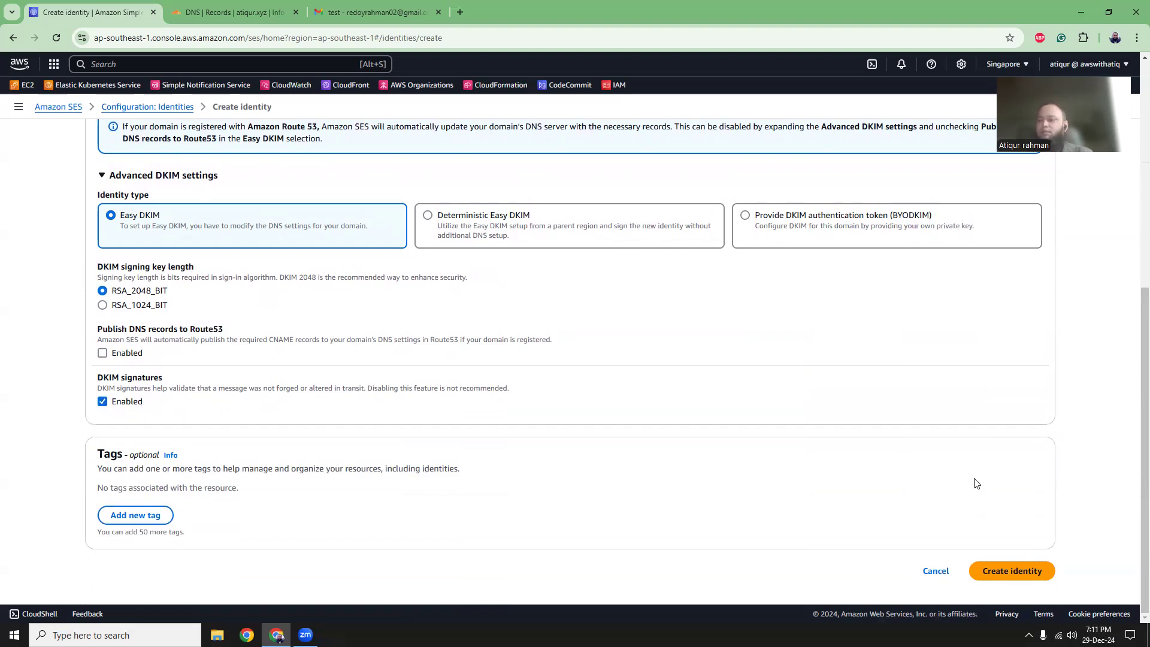
Create the atiqur.xyz identity and reload its details page.
{"action": "left_click", "coordinate": [1010, 571]}
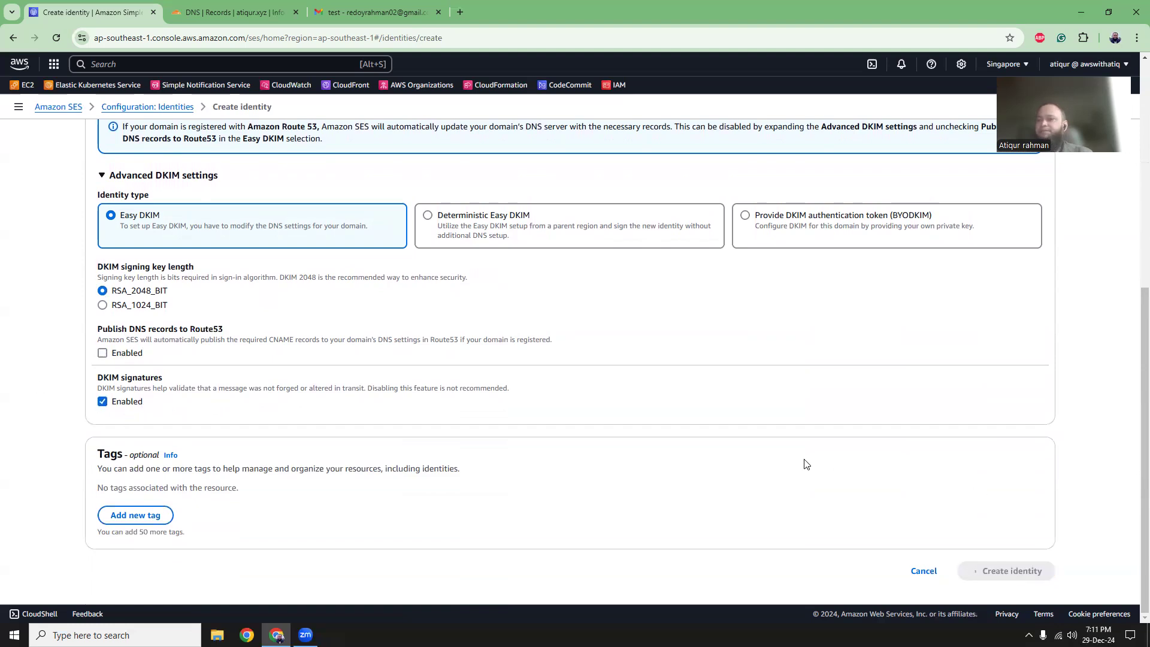
{"action": "left_click", "coordinate": [1012, 571]}
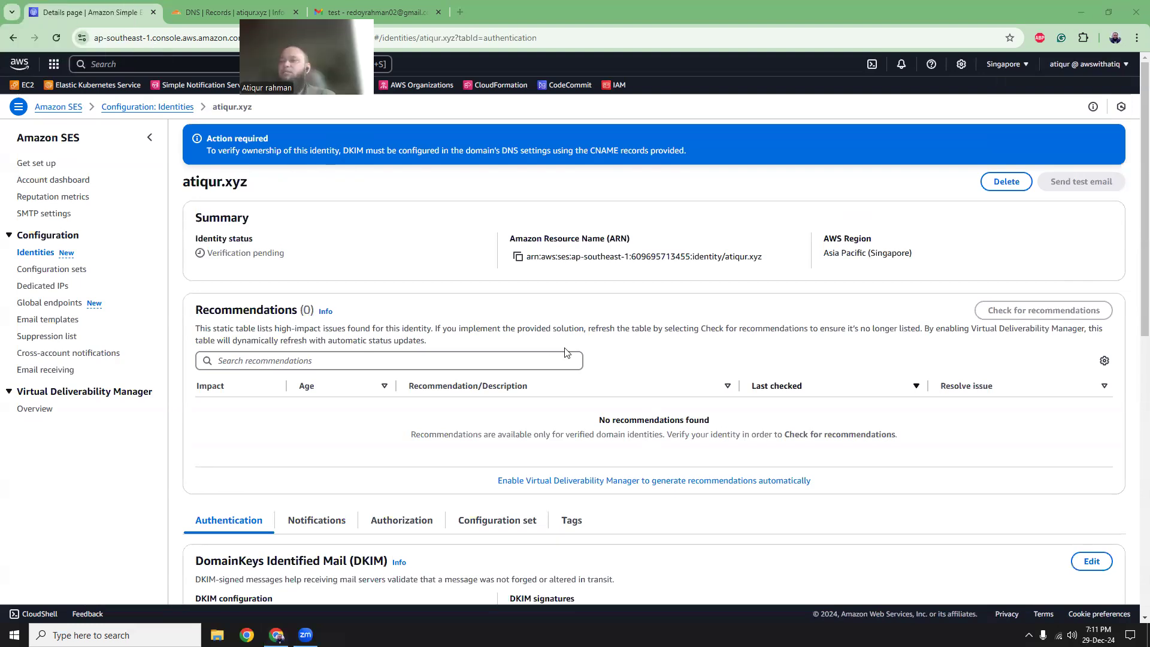
{"action": "left_click", "coordinate": [55, 37]}
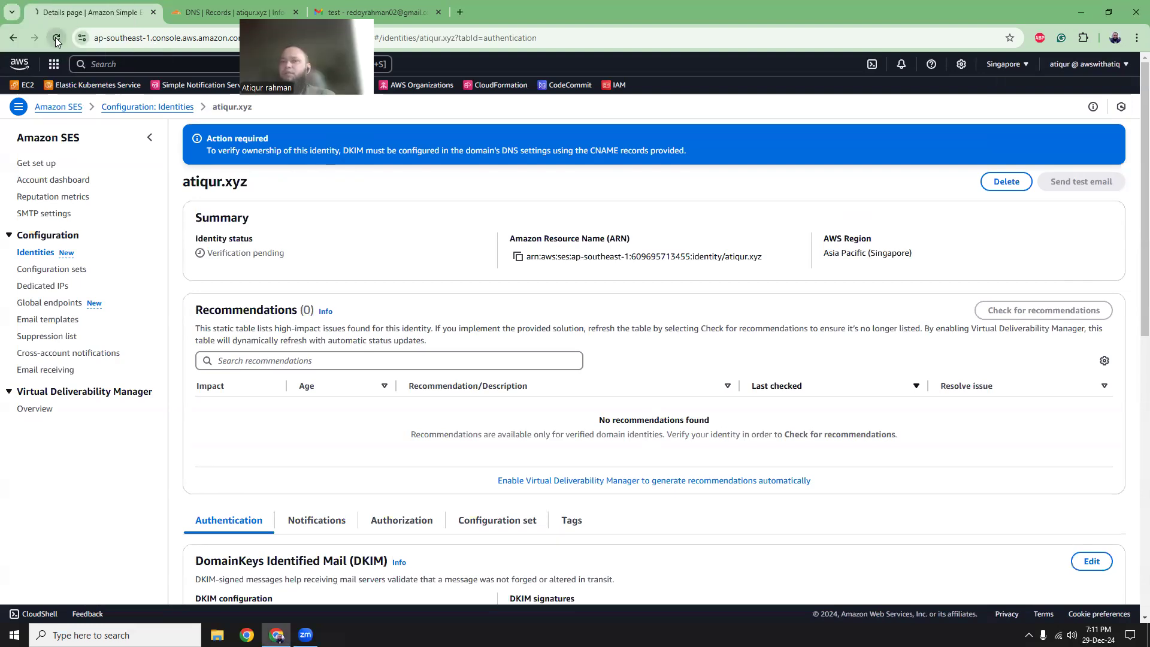
{"action": "left_click", "coordinate": [56, 37]}
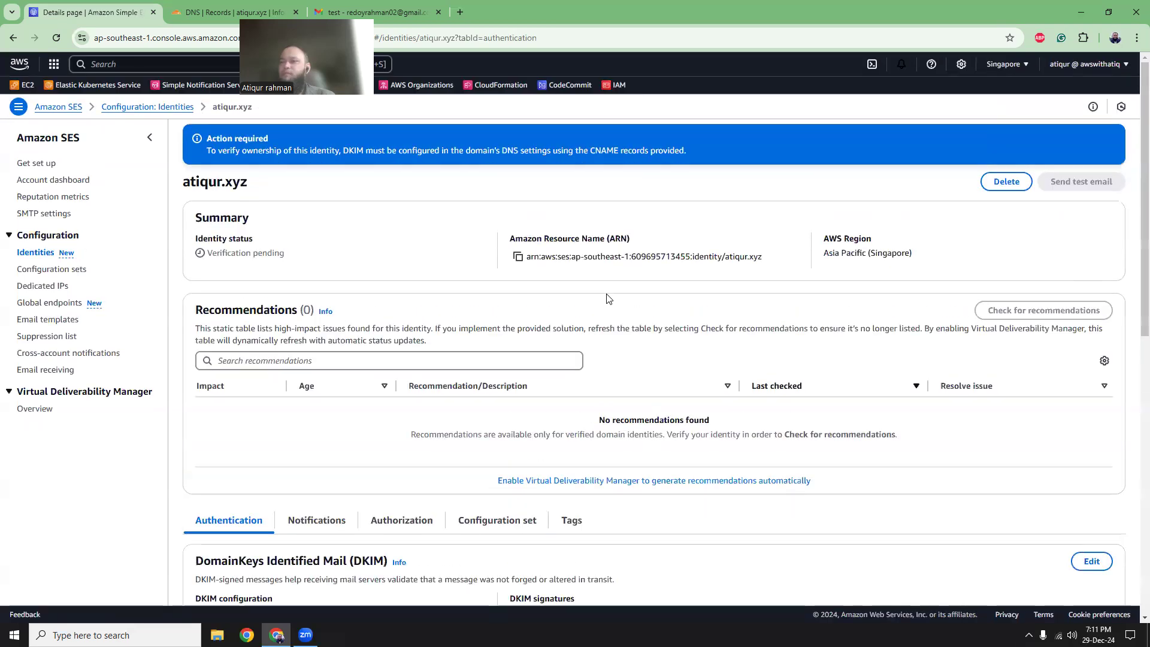
Copy the Name of the first DKIM CNAME record under Publish DNS records.
{"action": "scroll", "scroll_direction": "down", "scroll_amount": 3}
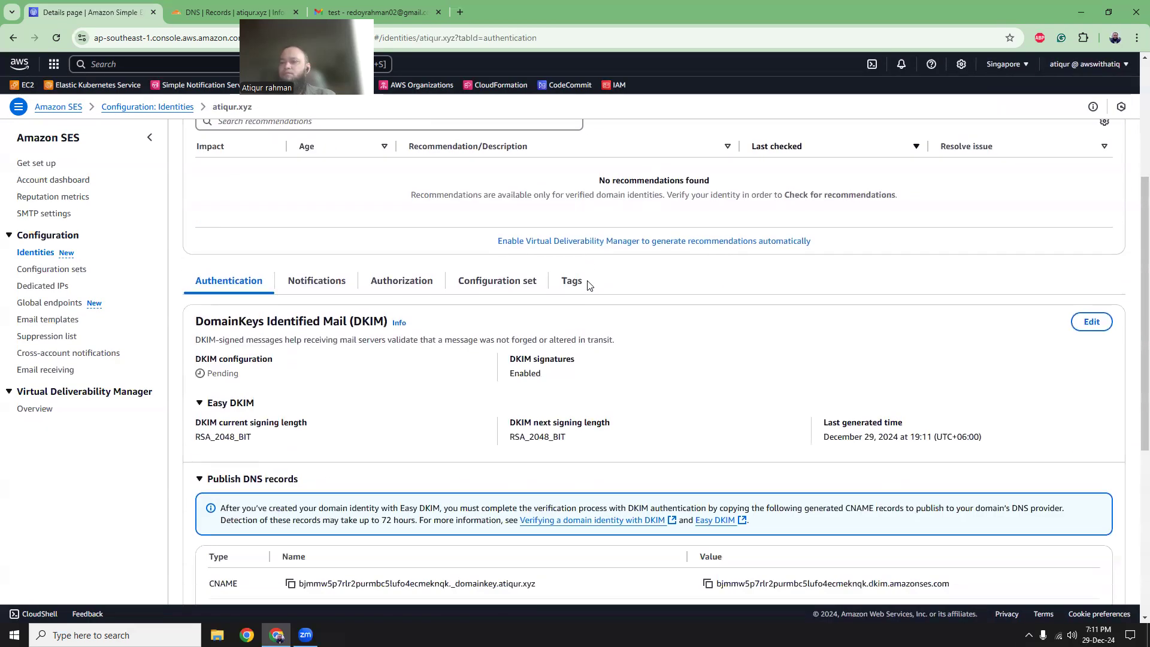
{"action": "scroll", "scroll_direction": "down", "scroll_amount": 3}
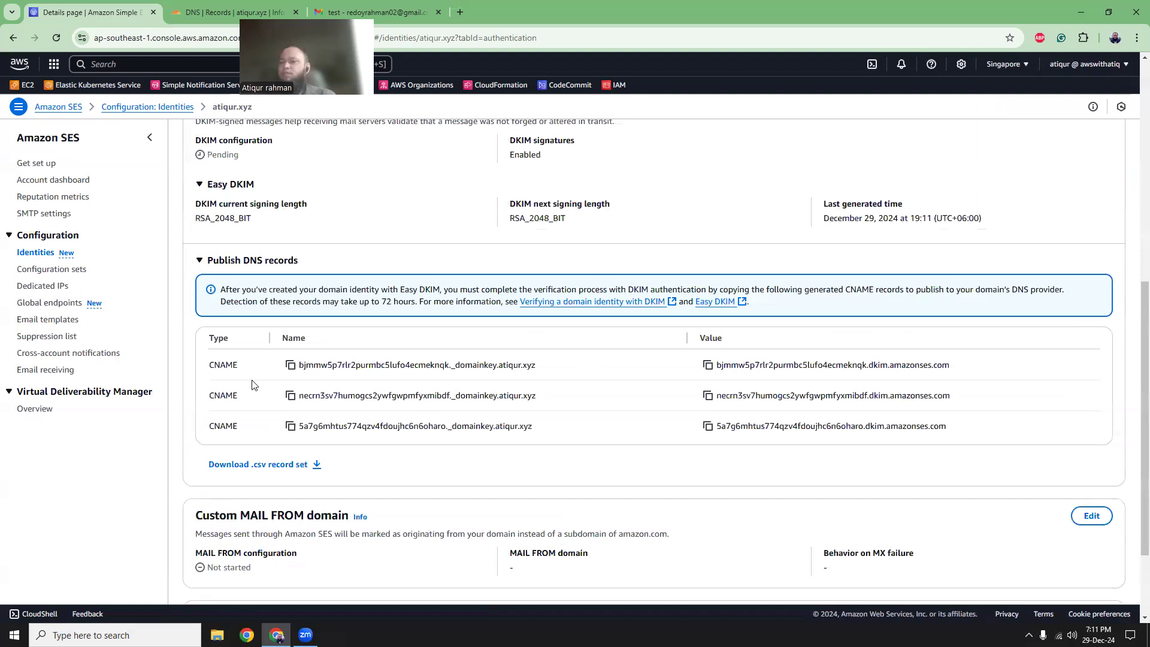
{"action": "mouse_move", "coordinate": [709, 327]}
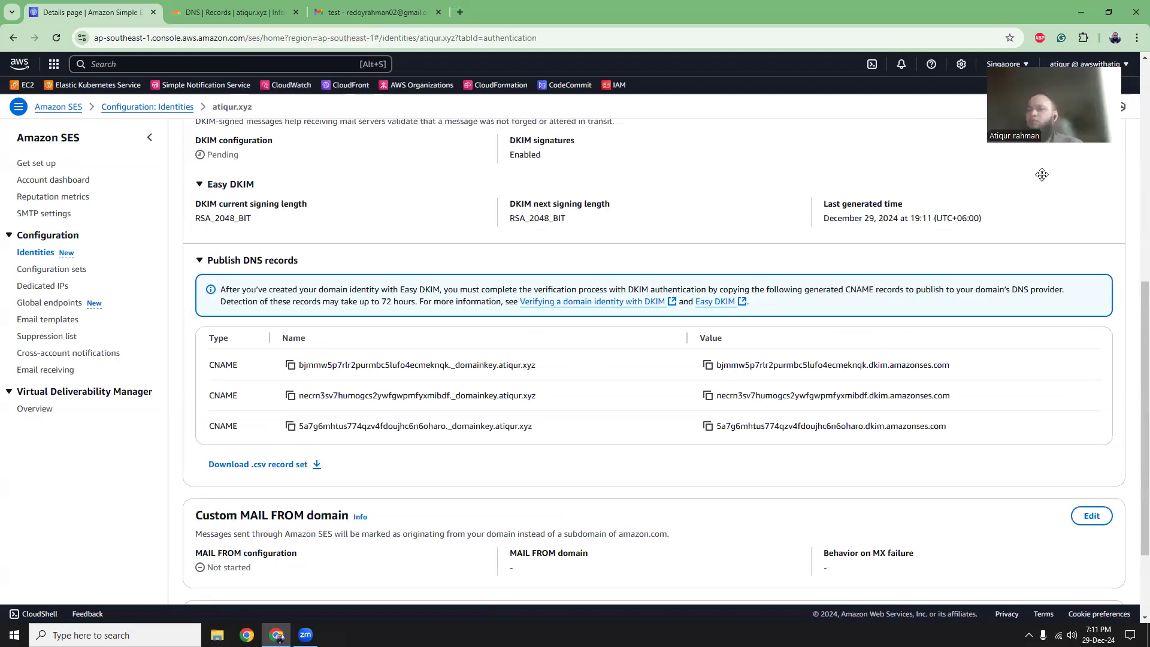
{"action": "left_click", "coordinate": [290, 365]}
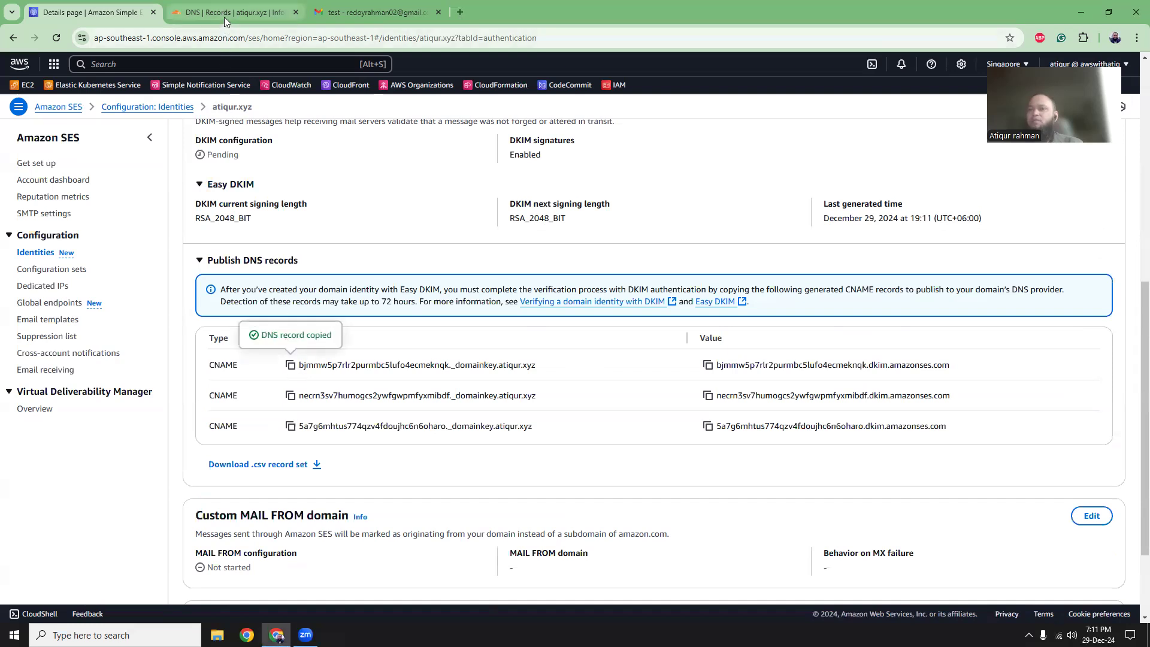
Add the first DKIM CNAME record (bjmmw5p7...._domainkey.atiqur.xyz) in Cloudflare as DNS only and save it.
{"action": "left_click", "coordinate": [232, 12]}
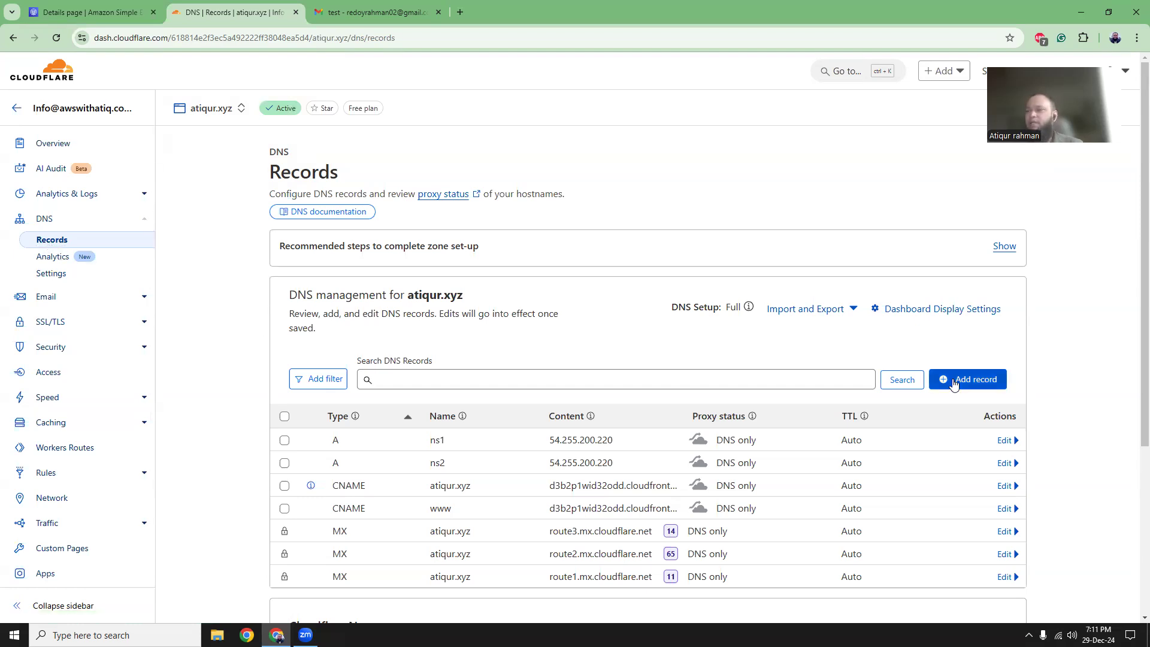
{"action": "left_click", "coordinate": [968, 380]}
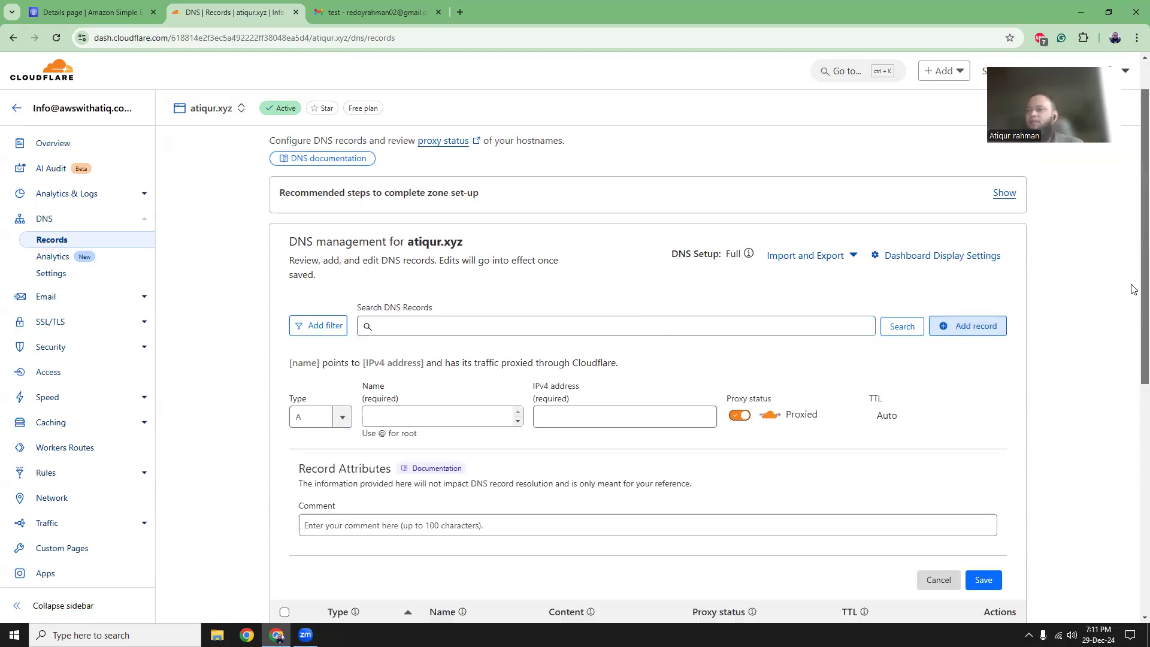
{"action": "left_click", "coordinate": [319, 416]}
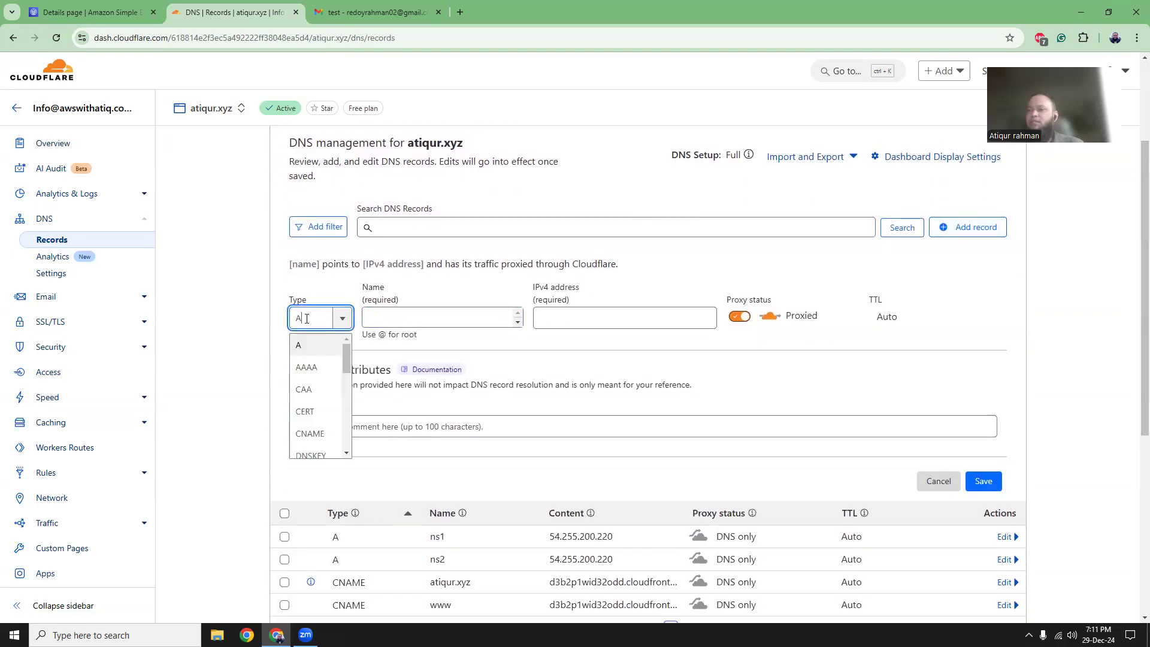
{"action": "left_click", "coordinate": [309, 434]}
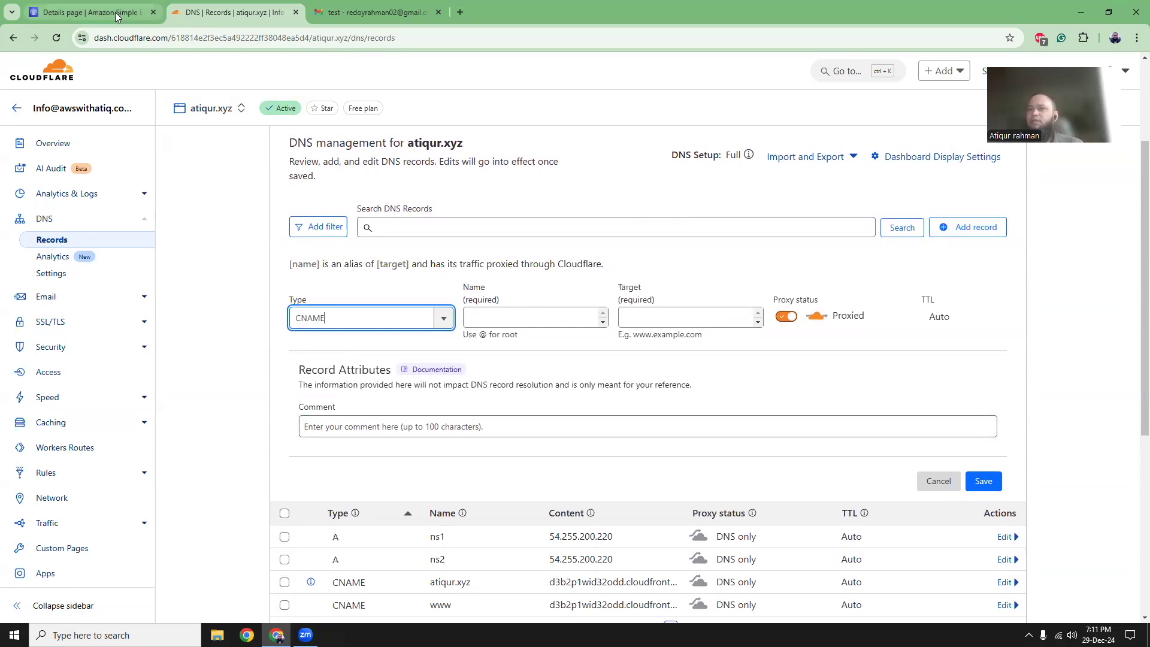
{"action": "left_click", "coordinate": [88, 12]}
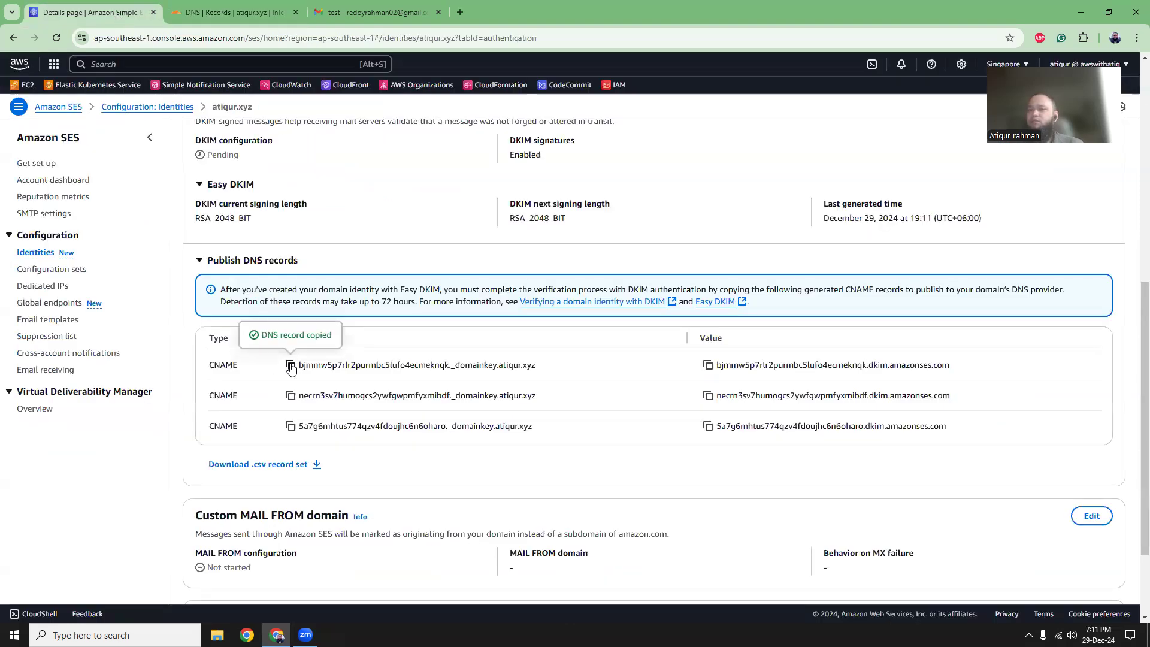
{"action": "left_click", "coordinate": [231, 12]}
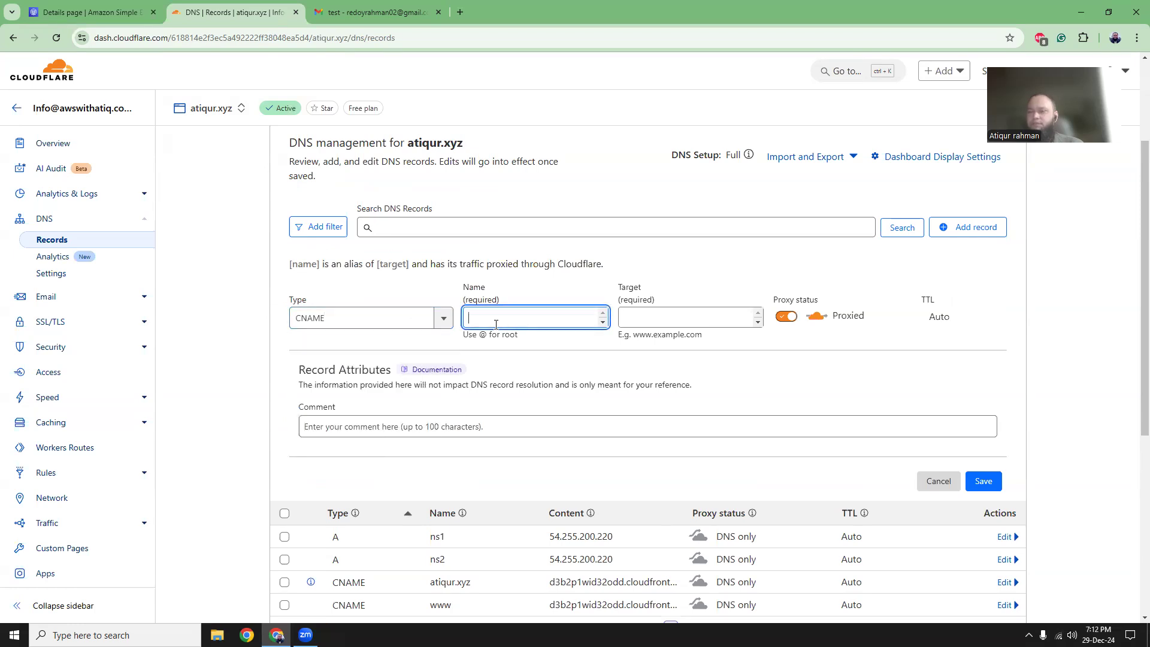
{"action": "type", "text": "bjmmw5p7rlr2purmbc5lufo4ecmeknqk._domainkey.atiqur.xyz"}
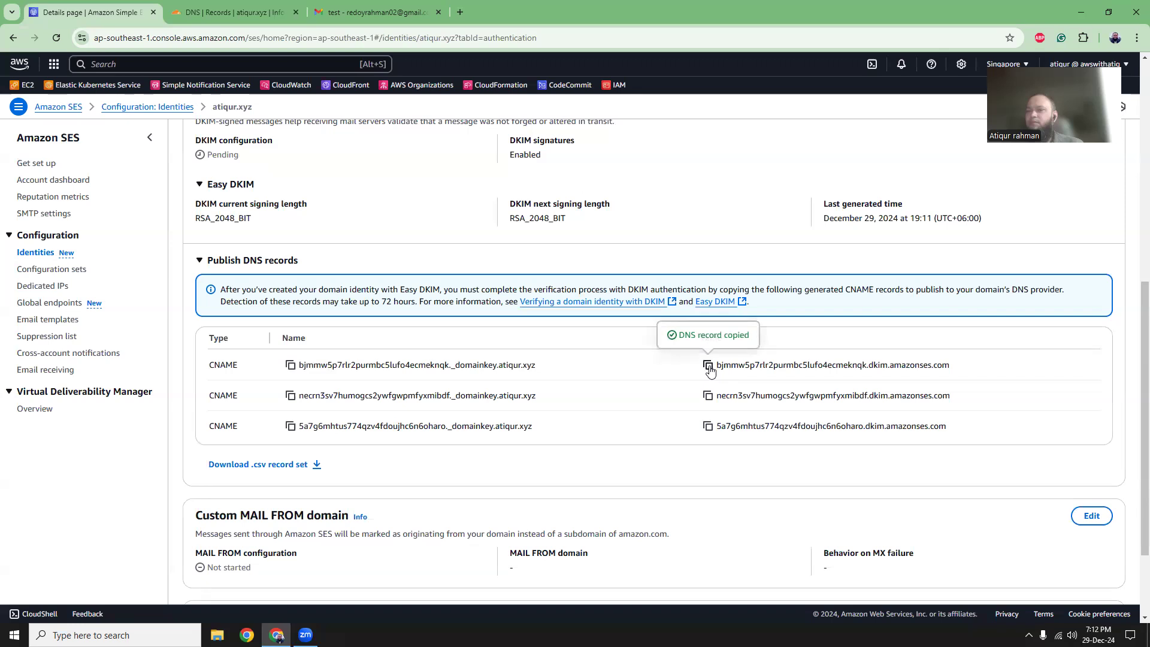
{"action": "mouse_move", "coordinate": [301, 67]}
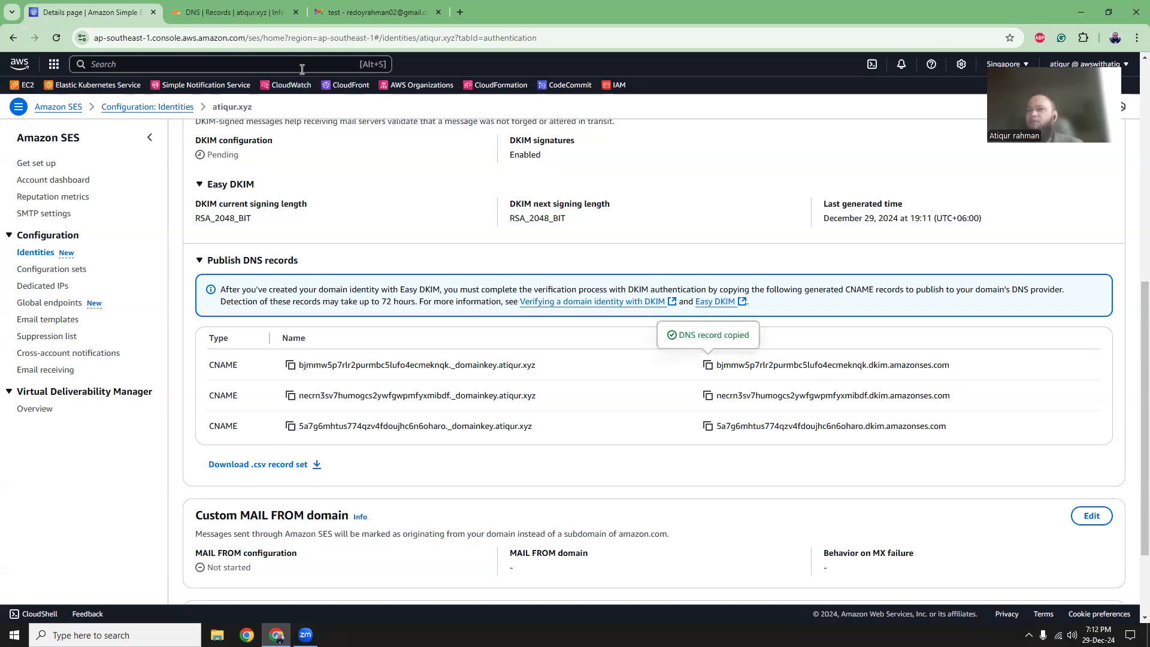
{"action": "left_click", "coordinate": [233, 11]}
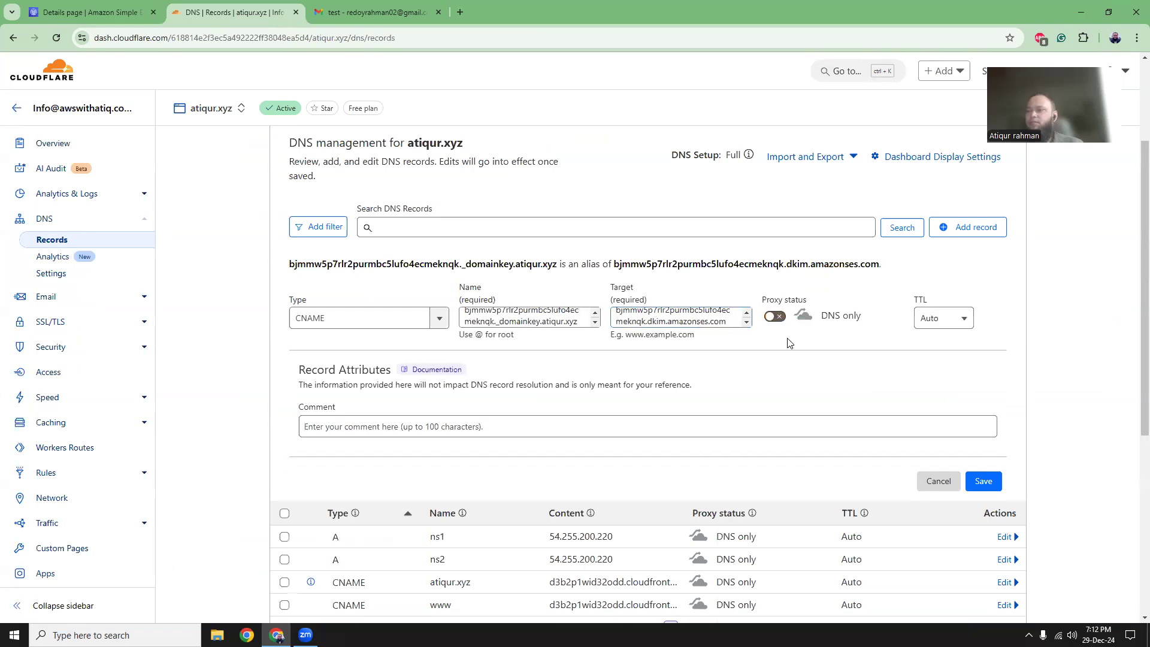
{"action": "left_click", "coordinate": [983, 480]}
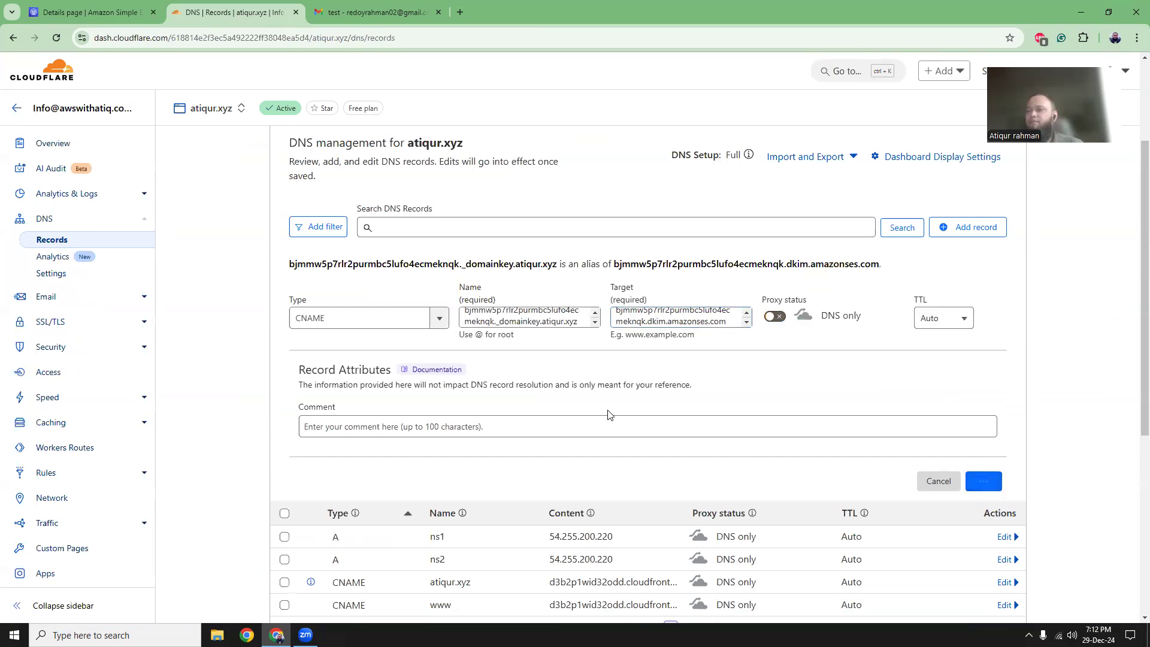
Add the second DKIM CNAME record from SES in Cloudflare as DNS only.
{"action": "left_click", "coordinate": [88, 13]}
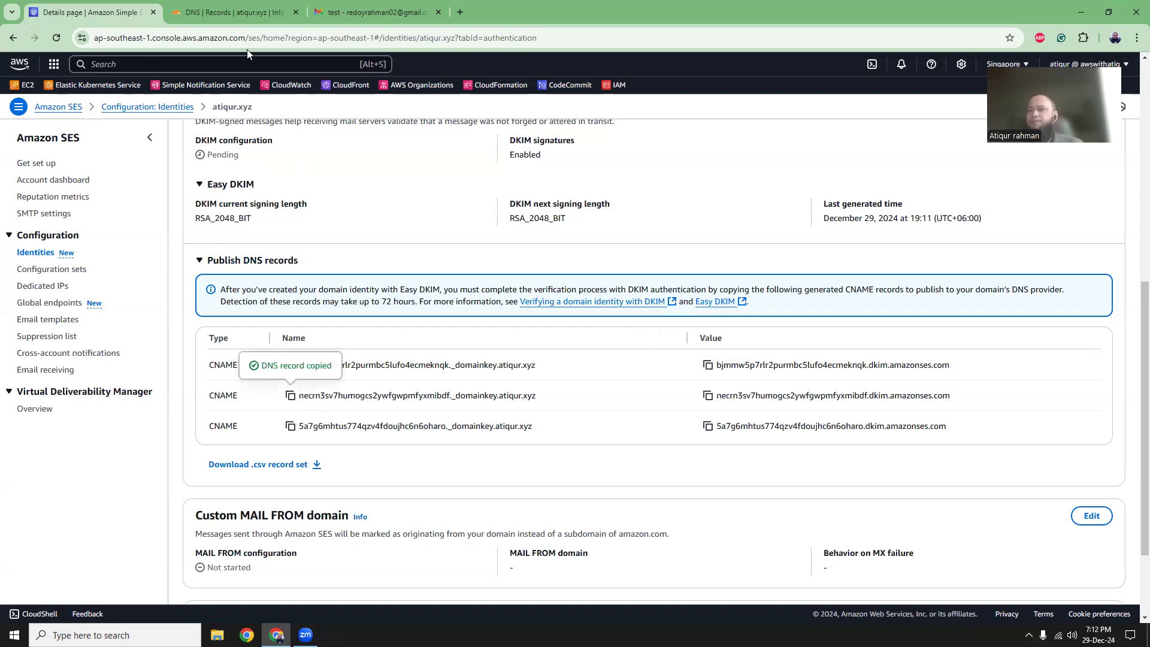
{"action": "left_click", "coordinate": [235, 12]}
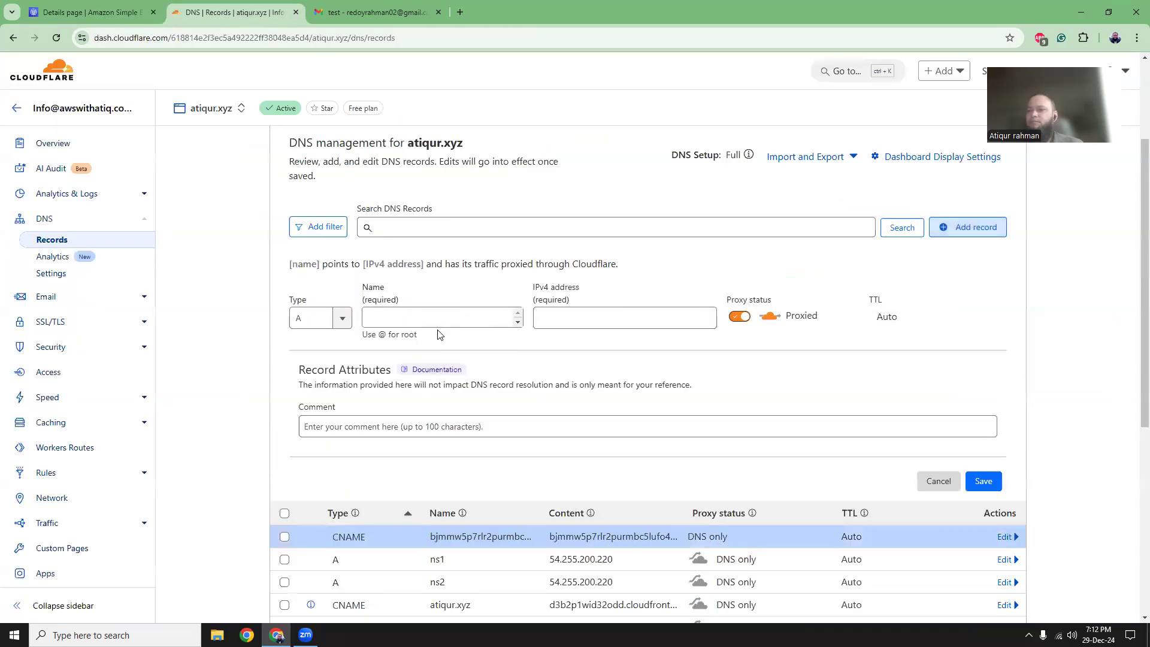
{"action": "left_click", "coordinate": [320, 317]}
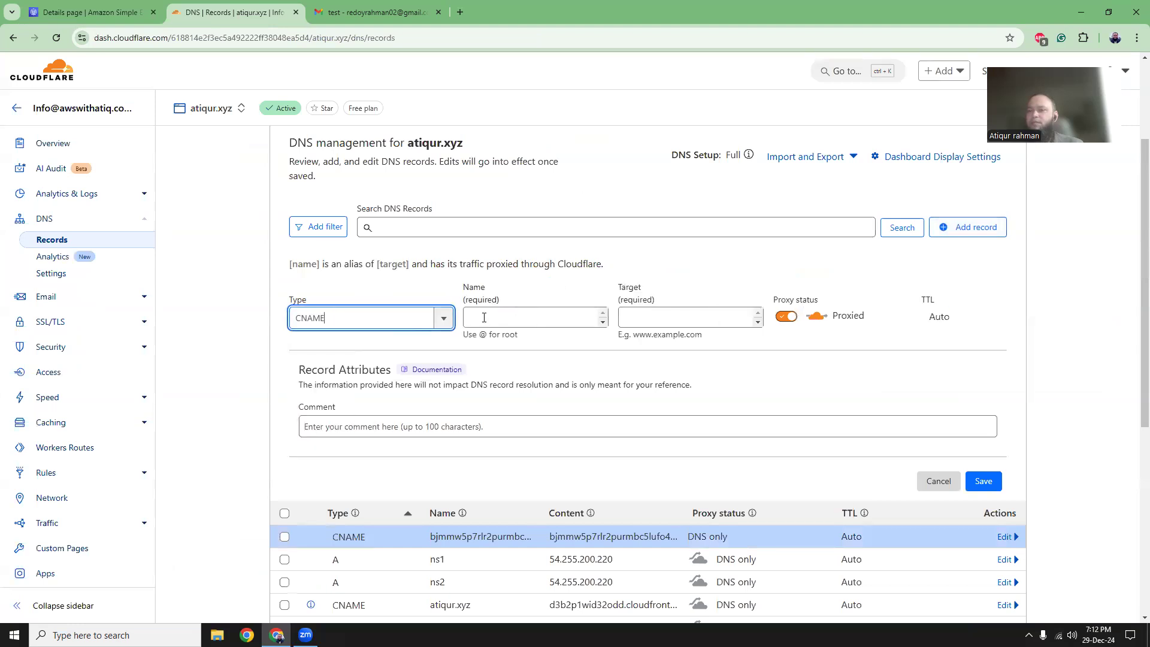
{"action": "left_click", "coordinate": [88, 12]}
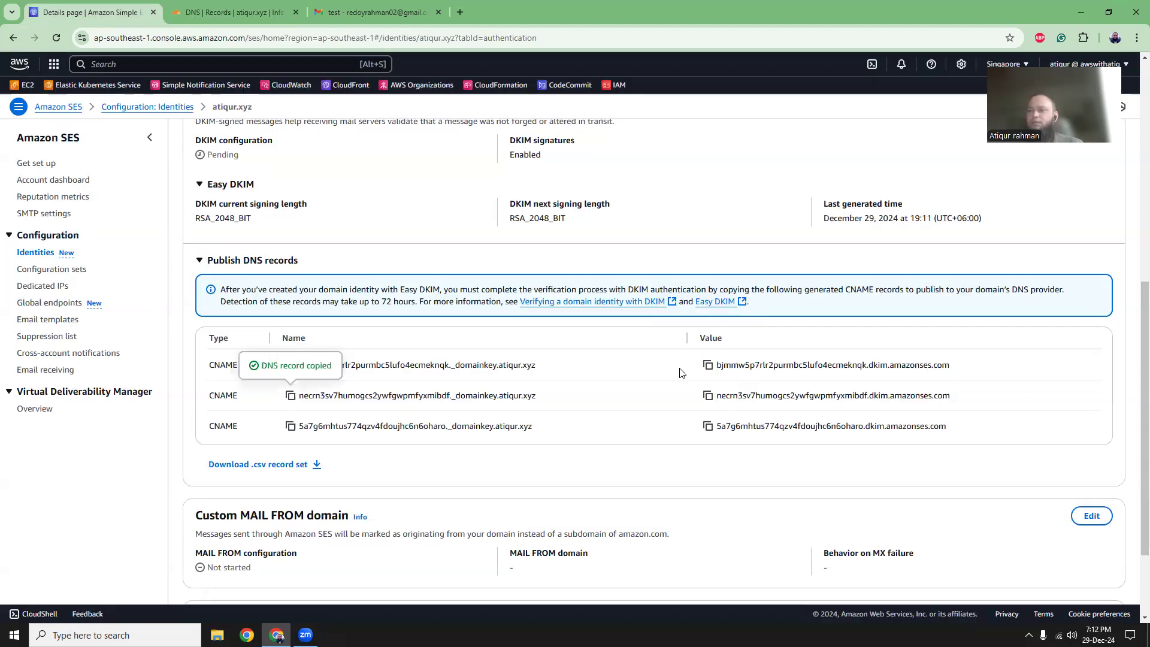
{"action": "left_click", "coordinate": [231, 13]}
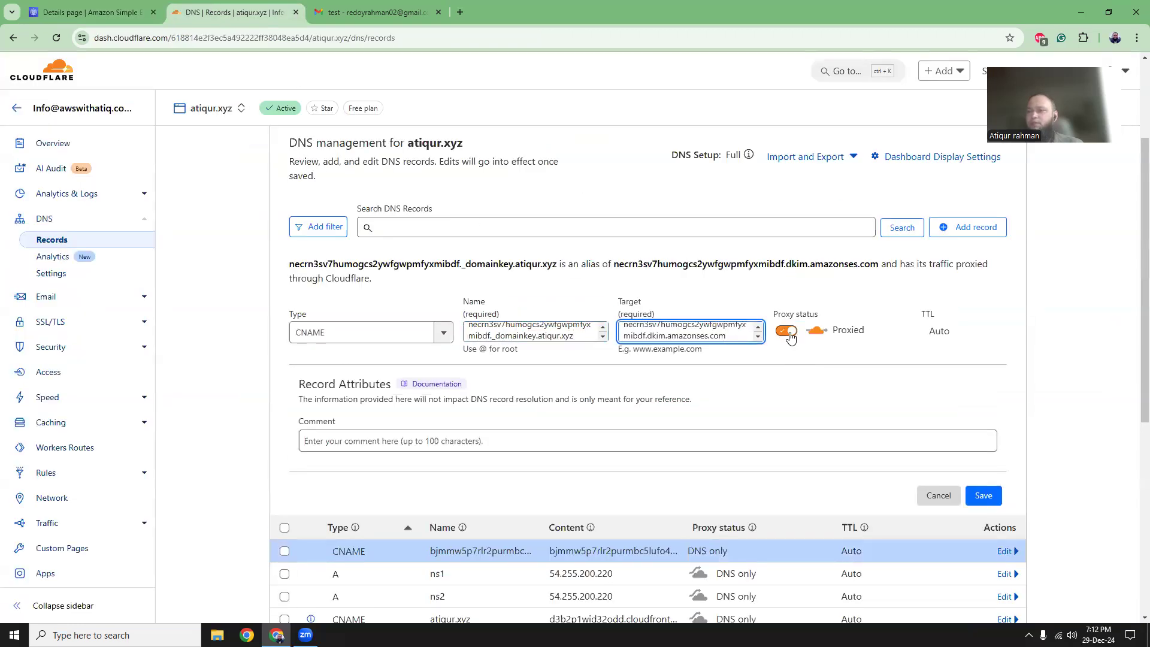
{"action": "left_click", "coordinate": [88, 12]}
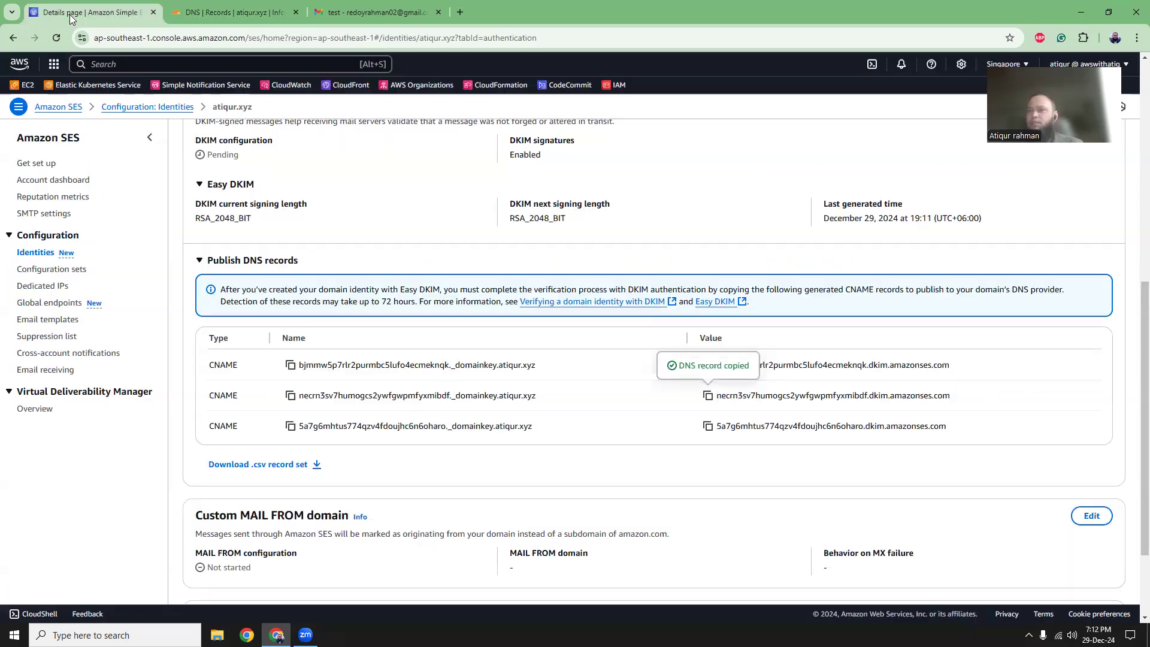
Add the third DKIM CNAME record from SES in Cloudflare as DNS only and save it.
{"action": "left_click", "coordinate": [287, 395]}
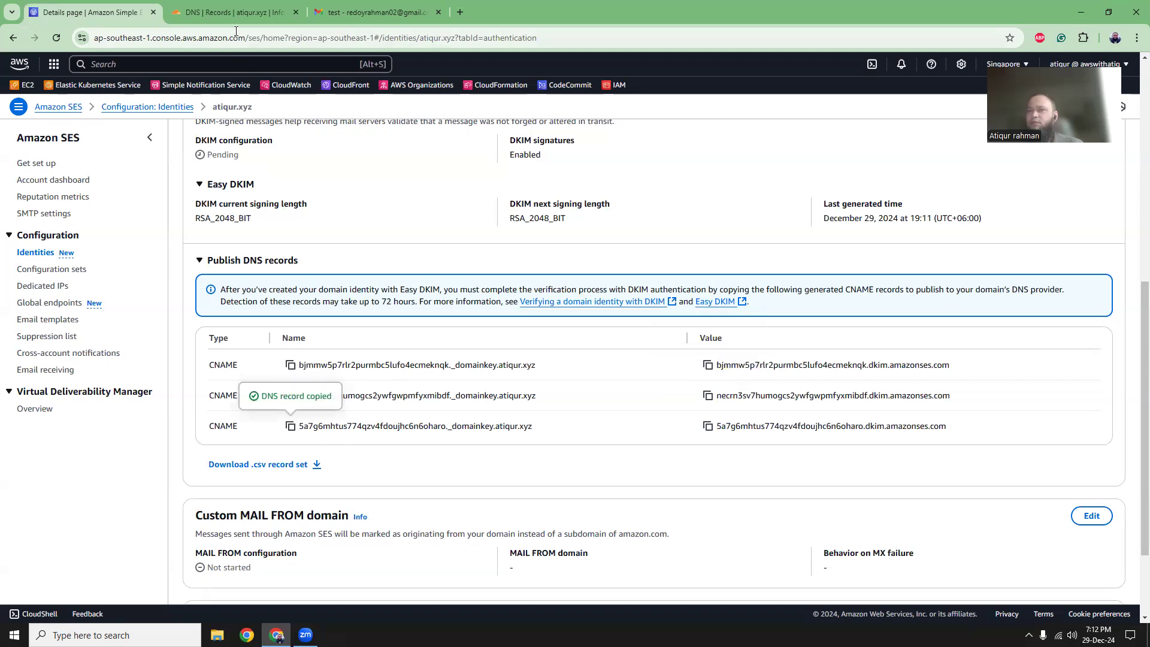
{"action": "left_click", "coordinate": [235, 12]}
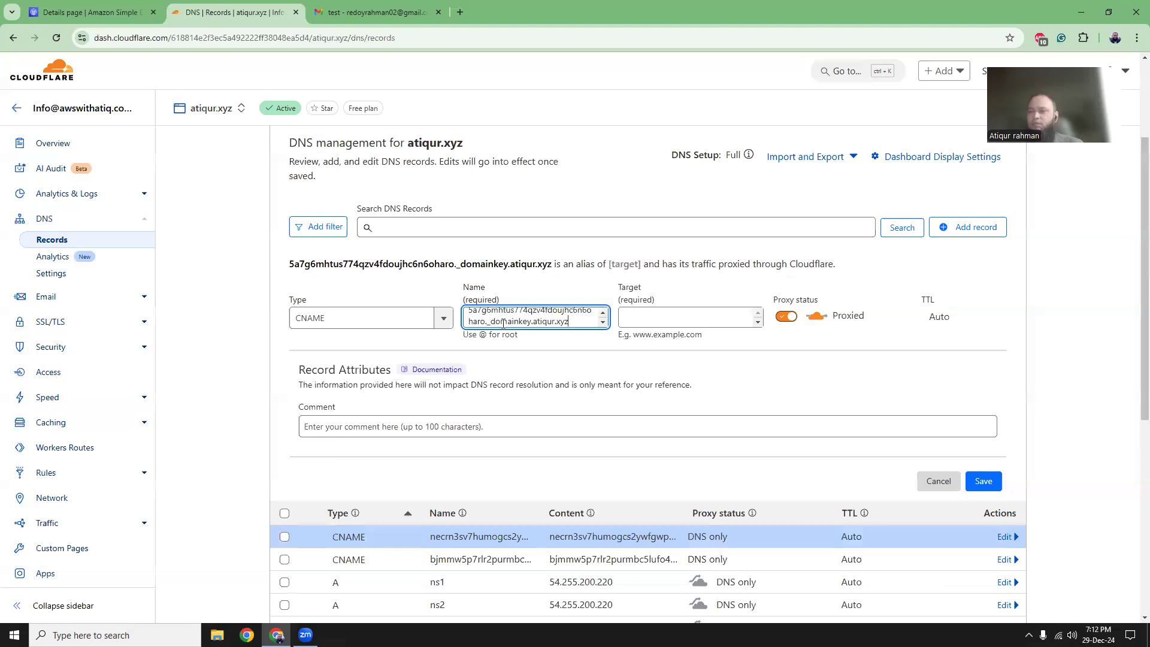
{"action": "left_click", "coordinate": [90, 12]}
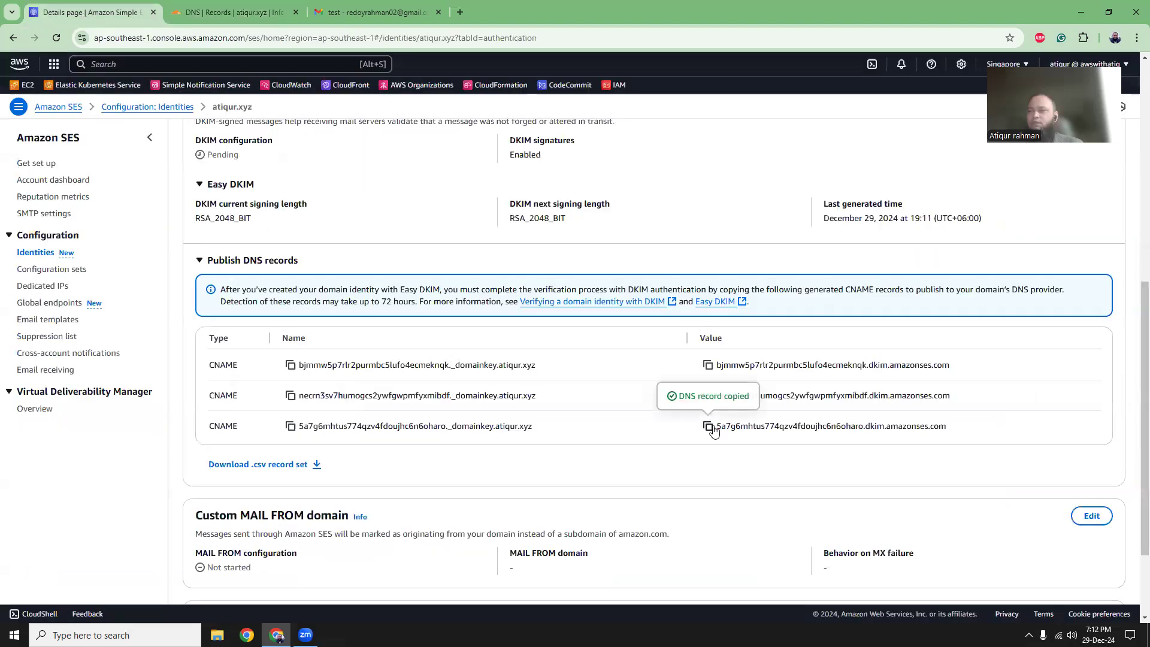
{"action": "left_click", "coordinate": [233, 12]}
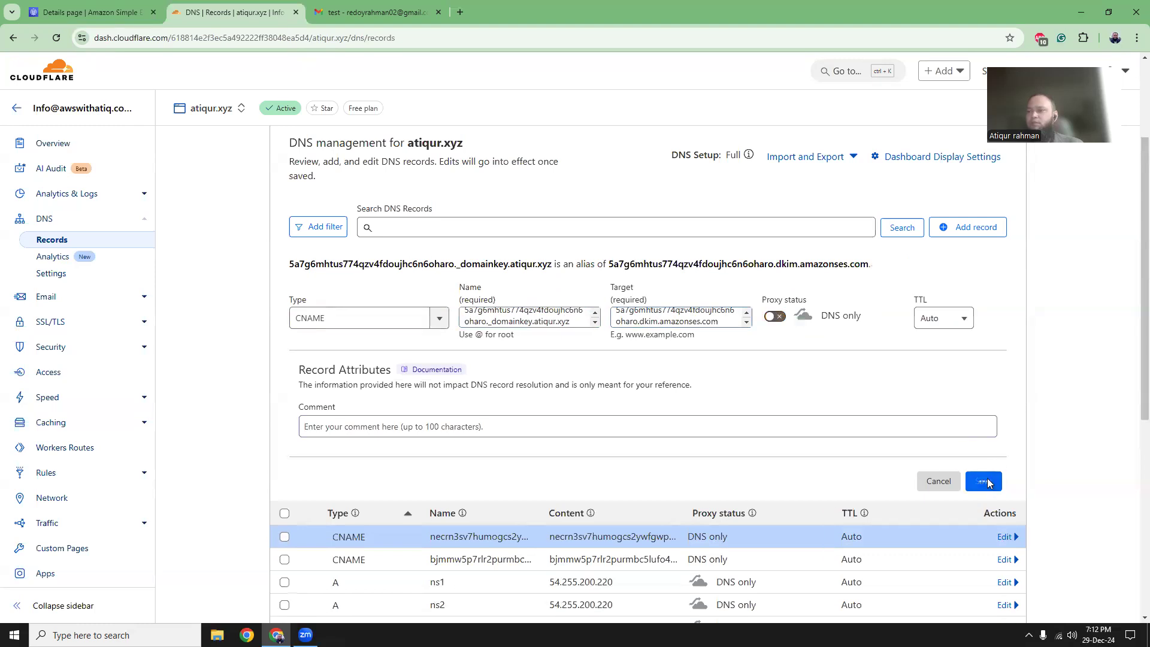
{"action": "left_click", "coordinate": [983, 481]}
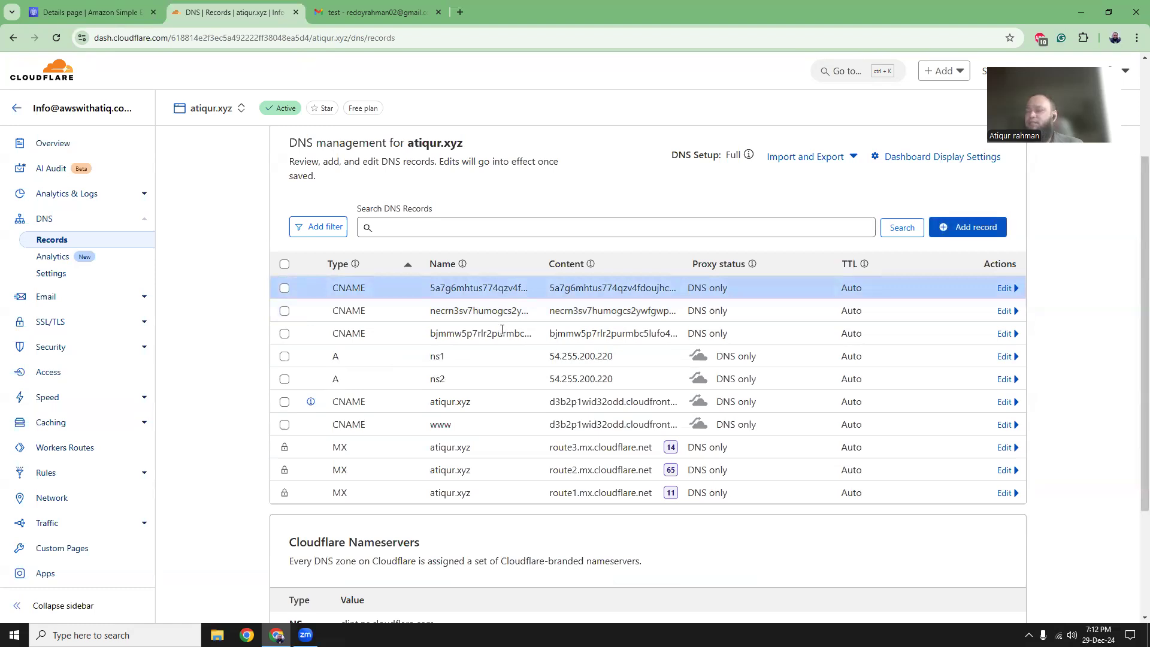
Refresh the SES atiqur.xyz identity page to show Verified status with DKIM Successful.
{"action": "left_click", "coordinate": [88, 12]}
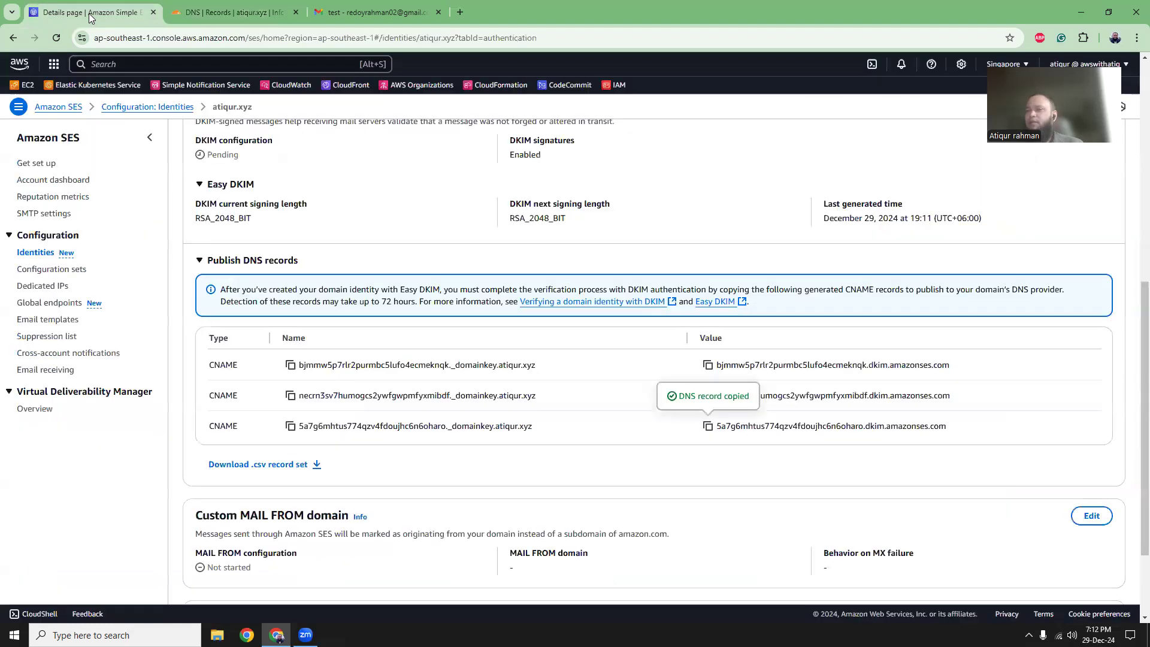
{"action": "scroll", "scroll_direction": "down", "scroll_amount": 3}
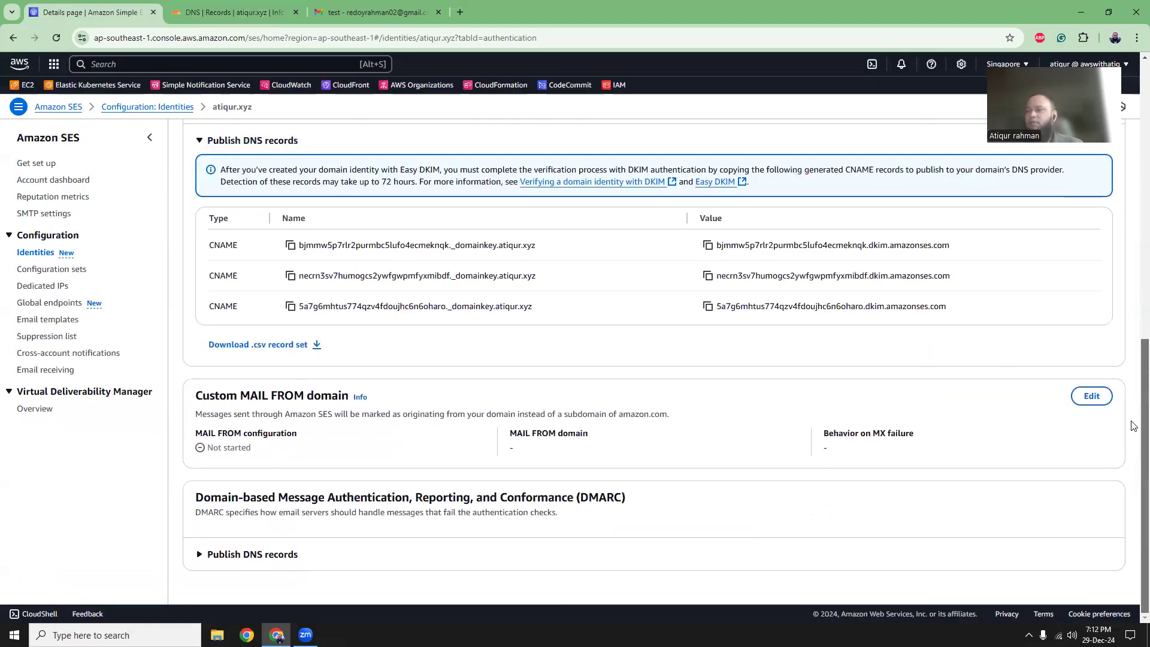
{"action": "scroll", "scroll_direction": "up", "scroll_amount": 3}
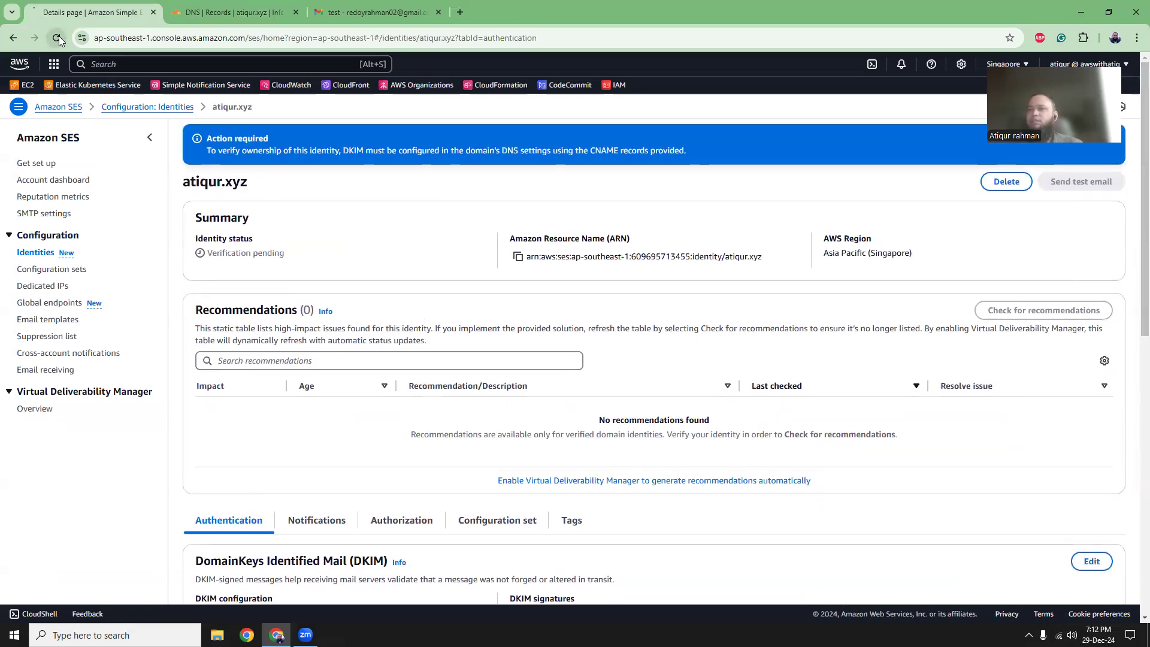
{"action": "left_click", "coordinate": [58, 37]}
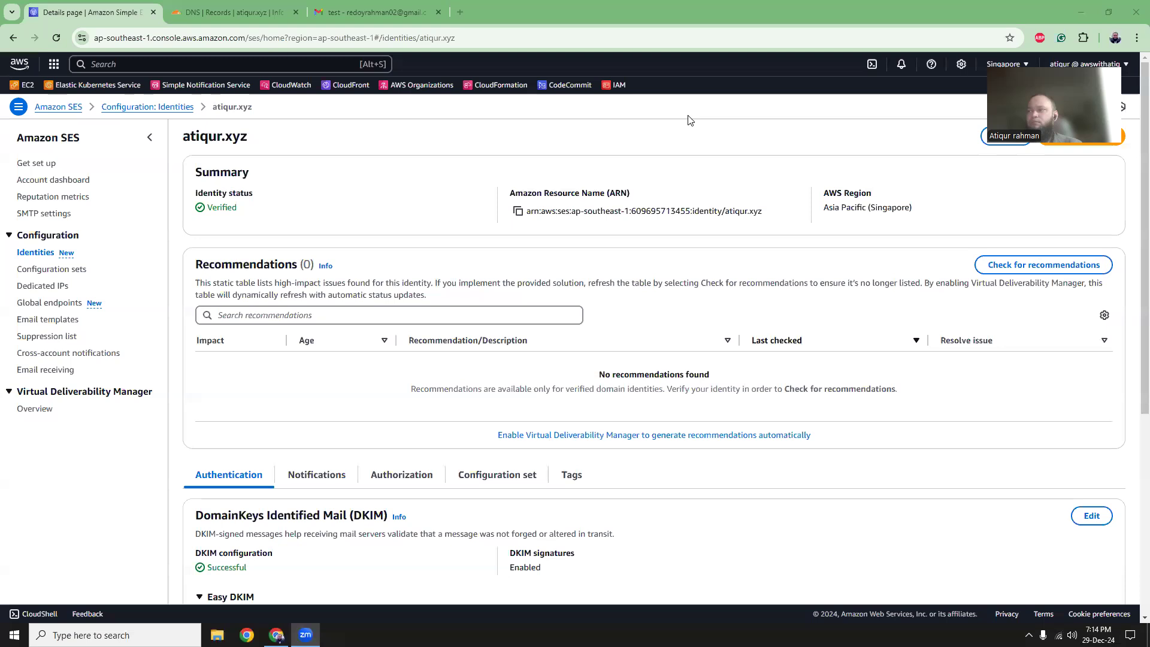
{"action": "mouse_move", "coordinate": [66, 64]}
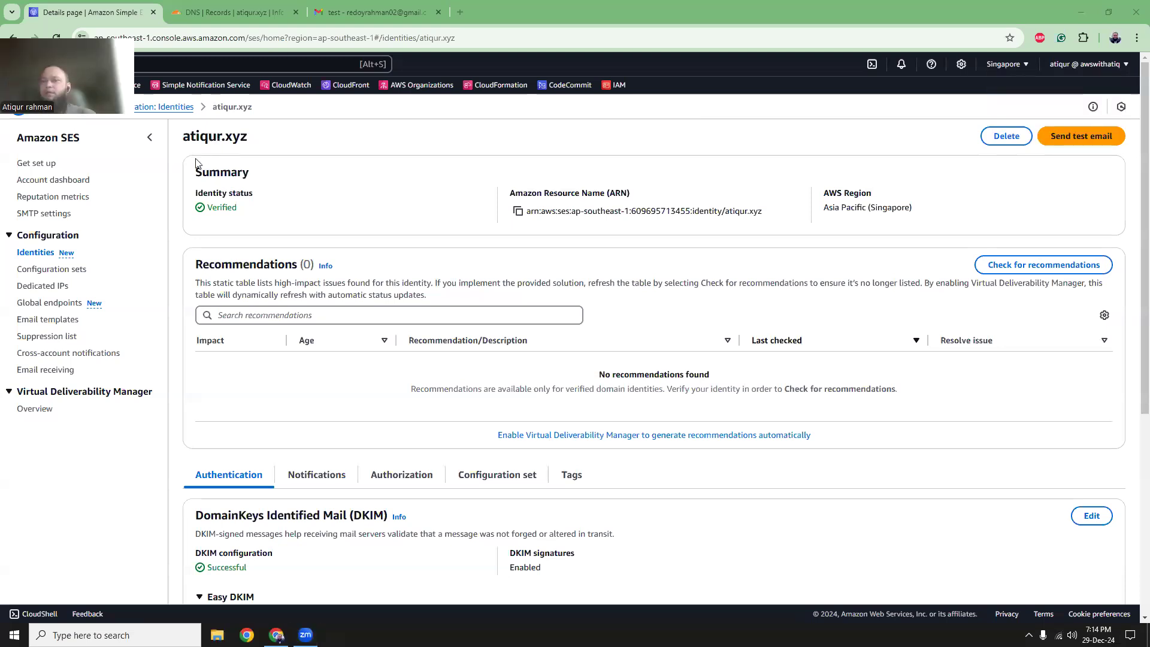
{"action": "mouse_move", "coordinate": [196, 213]}
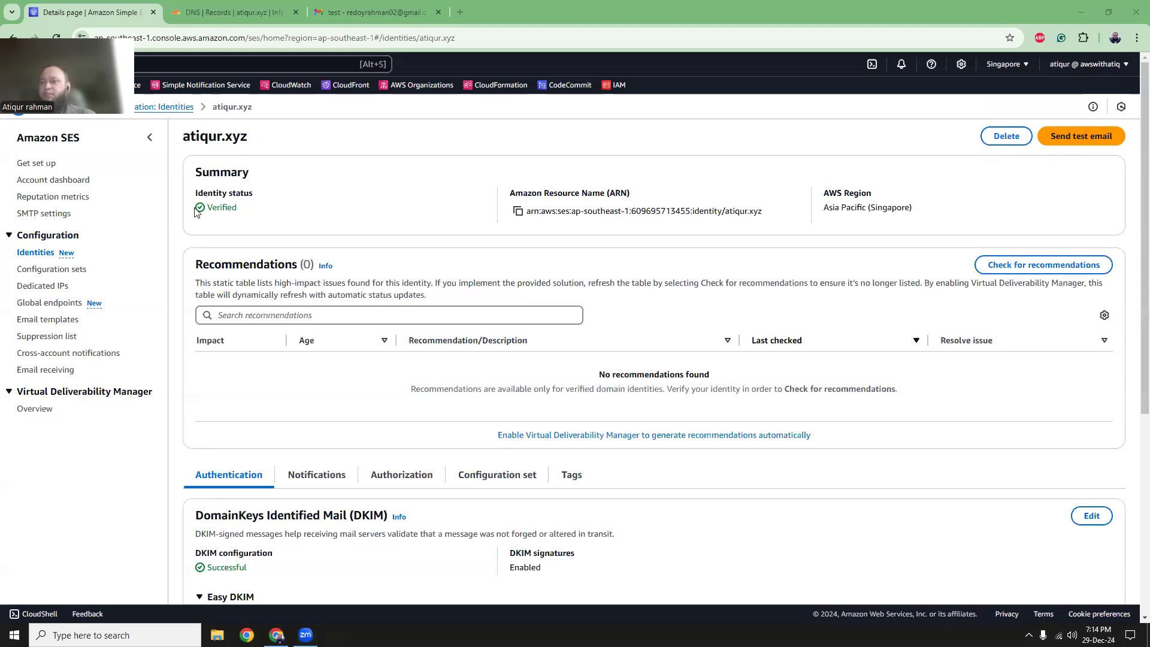
{"action": "mouse_move", "coordinate": [299, 214]}
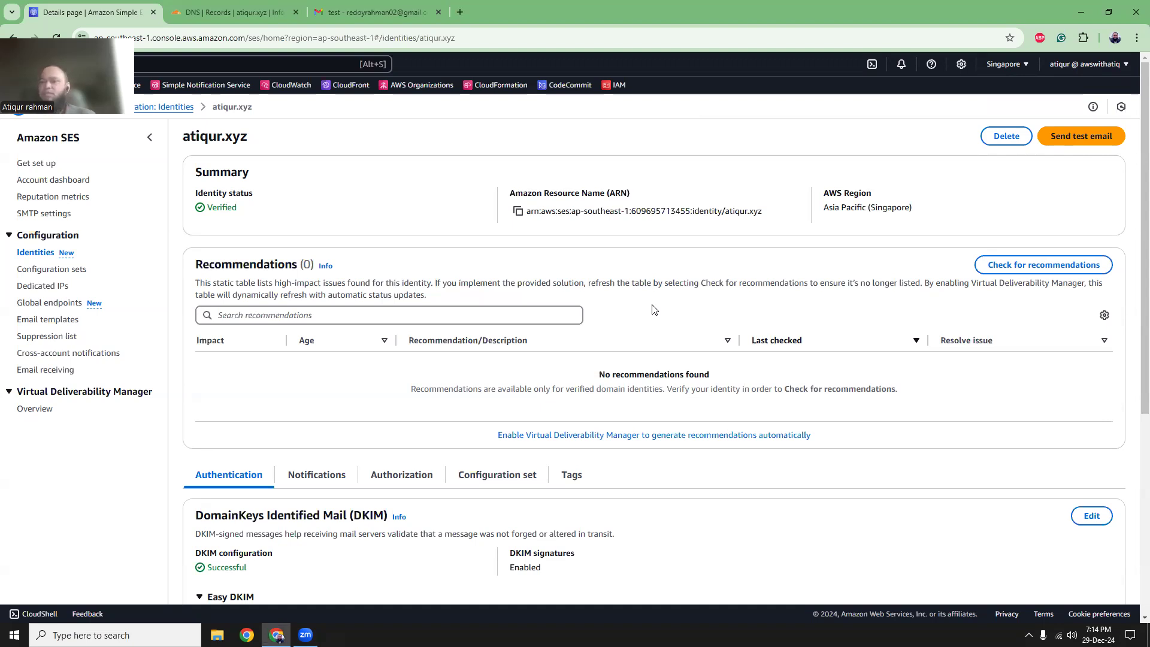
{"action": "scroll", "scroll_direction": "down", "scroll_amount": 3}
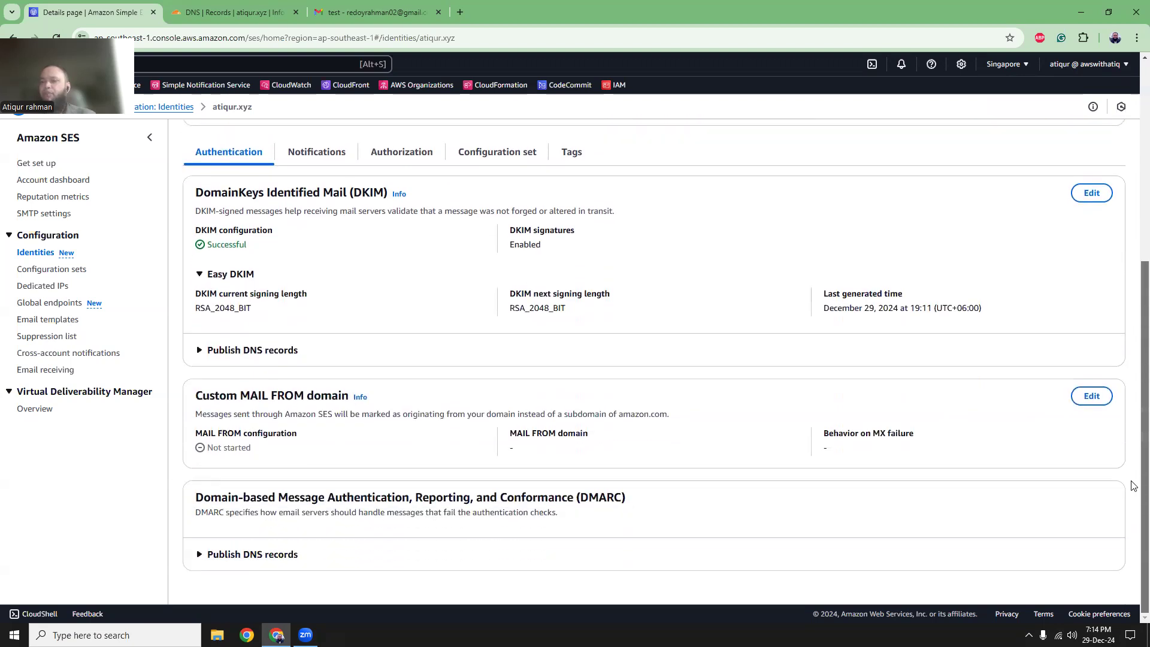
{"action": "scroll", "scroll_direction": "up", "scroll_amount": 3}
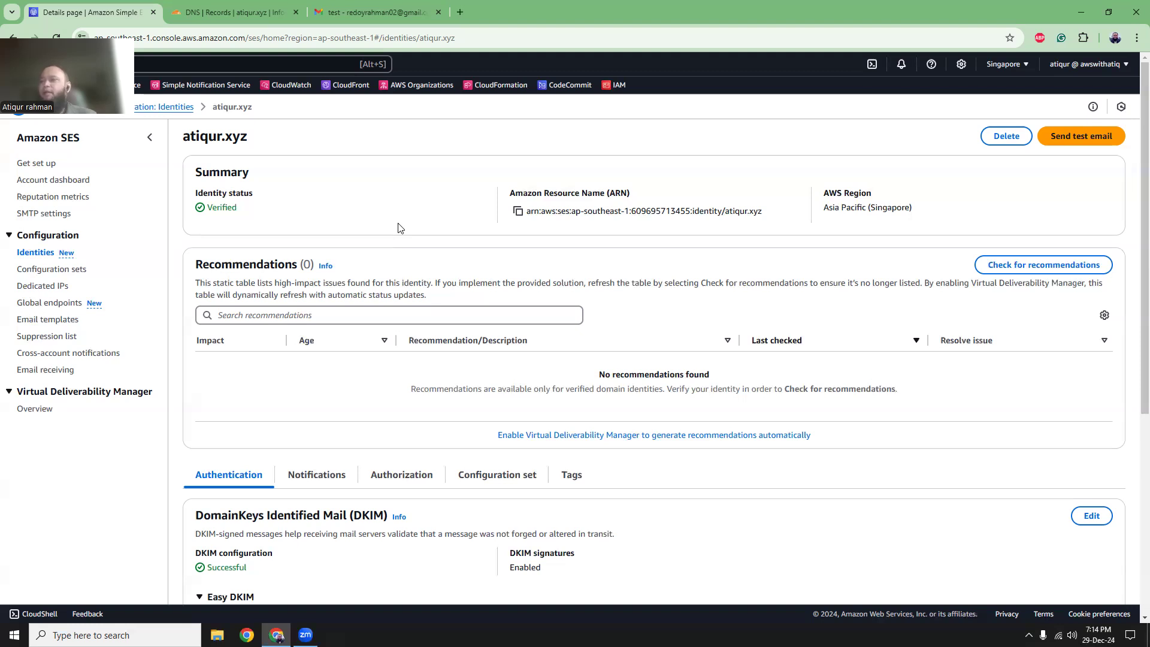
{"action": "mouse_move", "coordinate": [957, 182]}
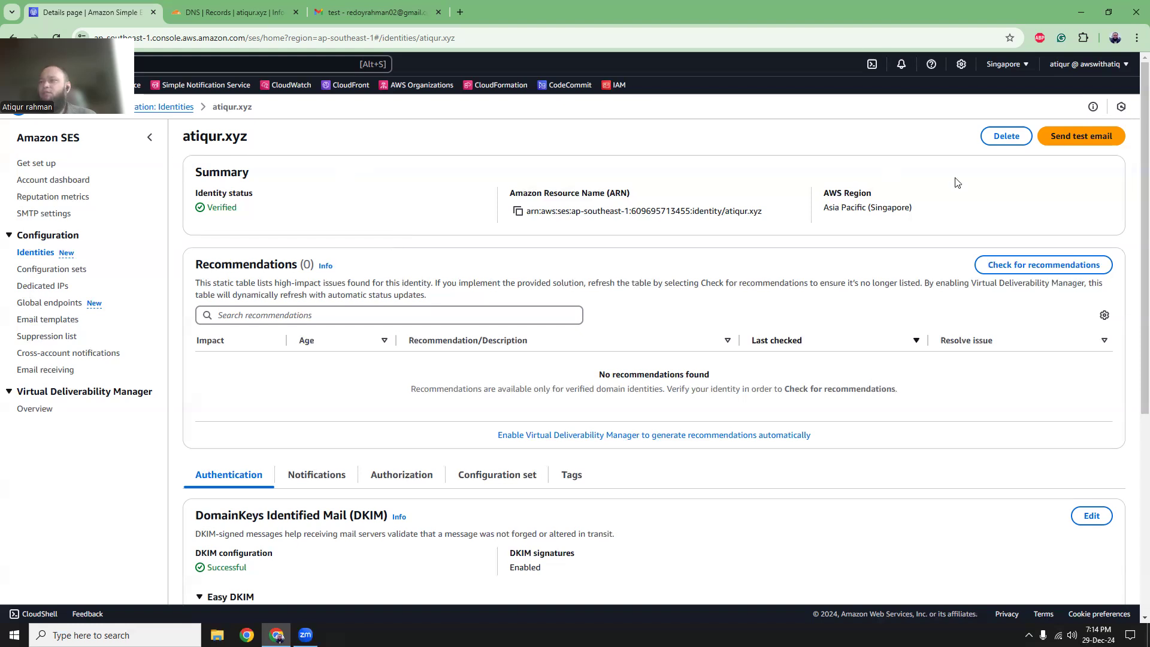
{"action": "mouse_move", "coordinate": [1075, 143]}
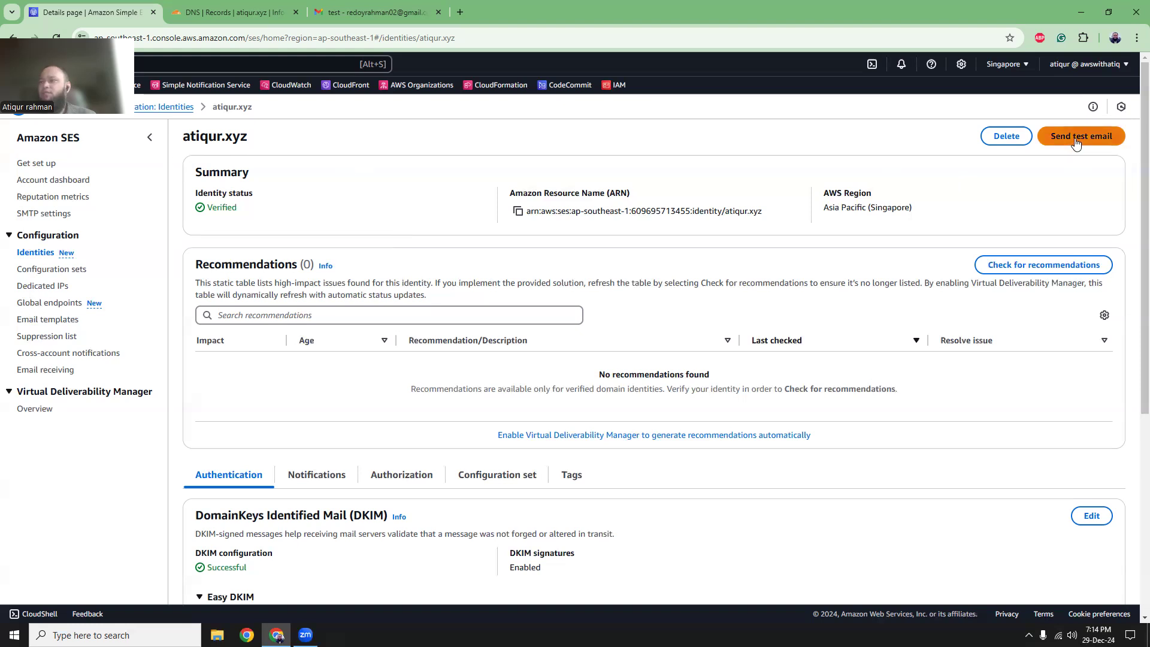
Fill the test email with From-address admin, Custom scenario and the Gmail recipient.
{"action": "left_click", "coordinate": [1080, 135]}
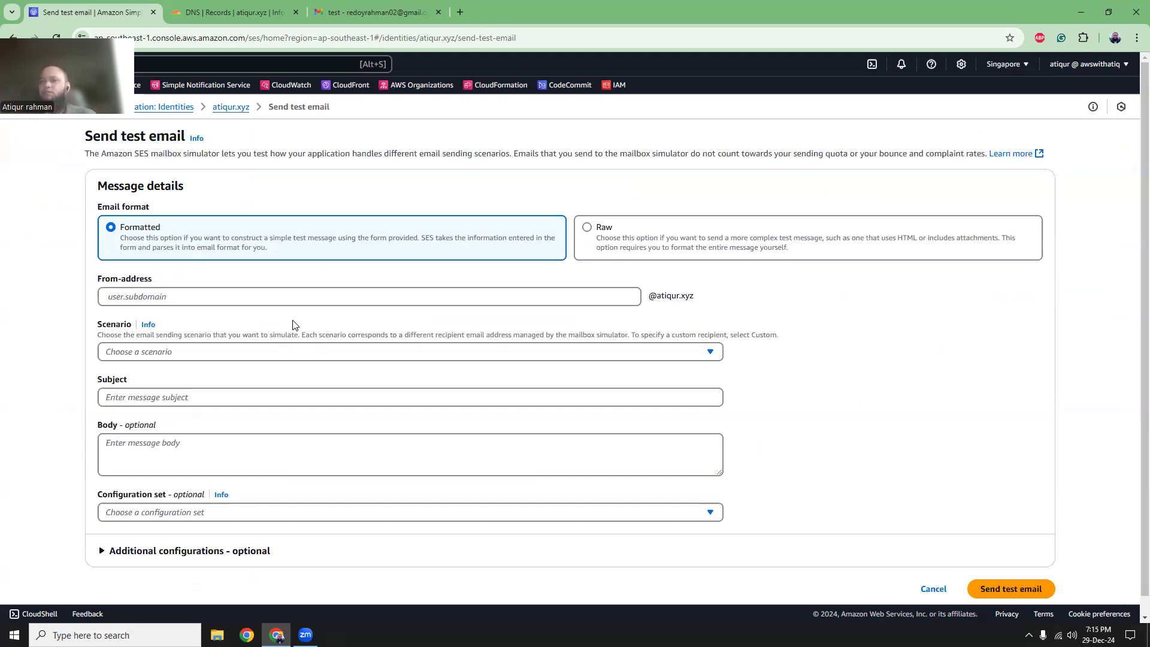
{"action": "left_click", "coordinate": [293, 297]}
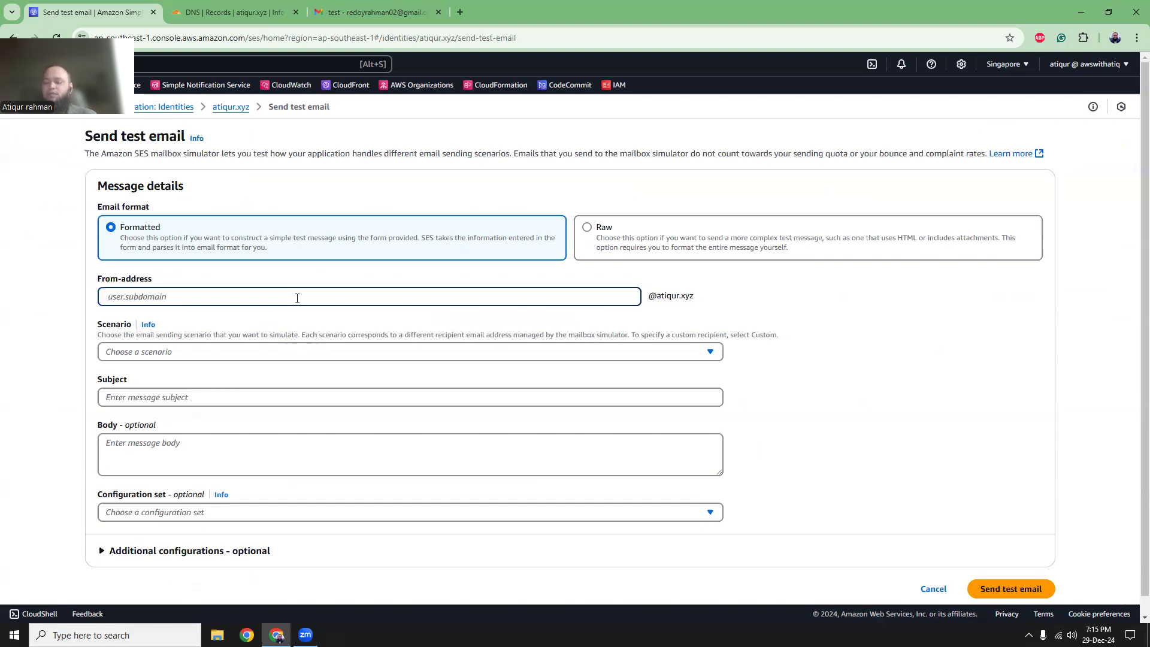
{"action": "type", "text": "admin"}
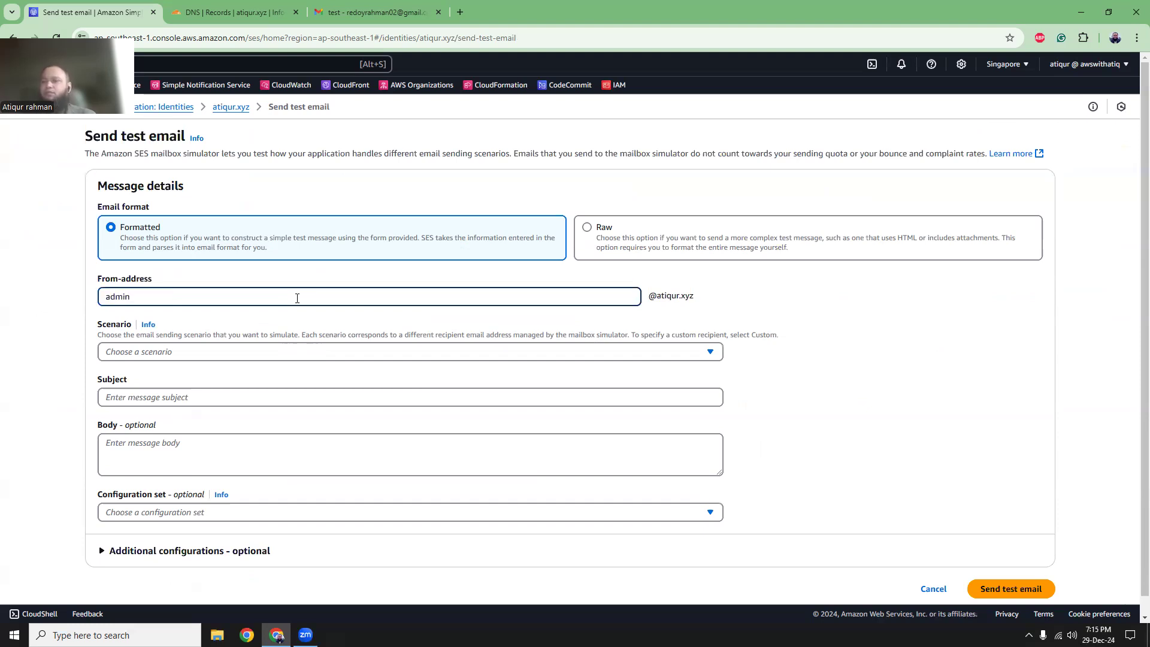
{"action": "left_click", "coordinate": [409, 352]}
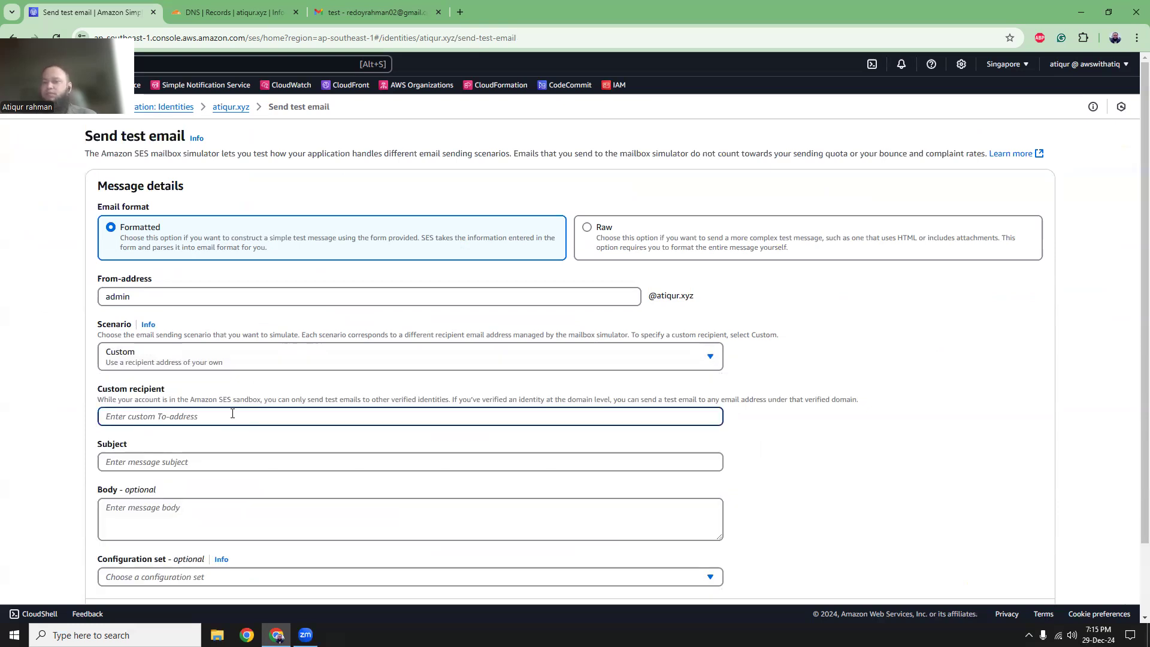
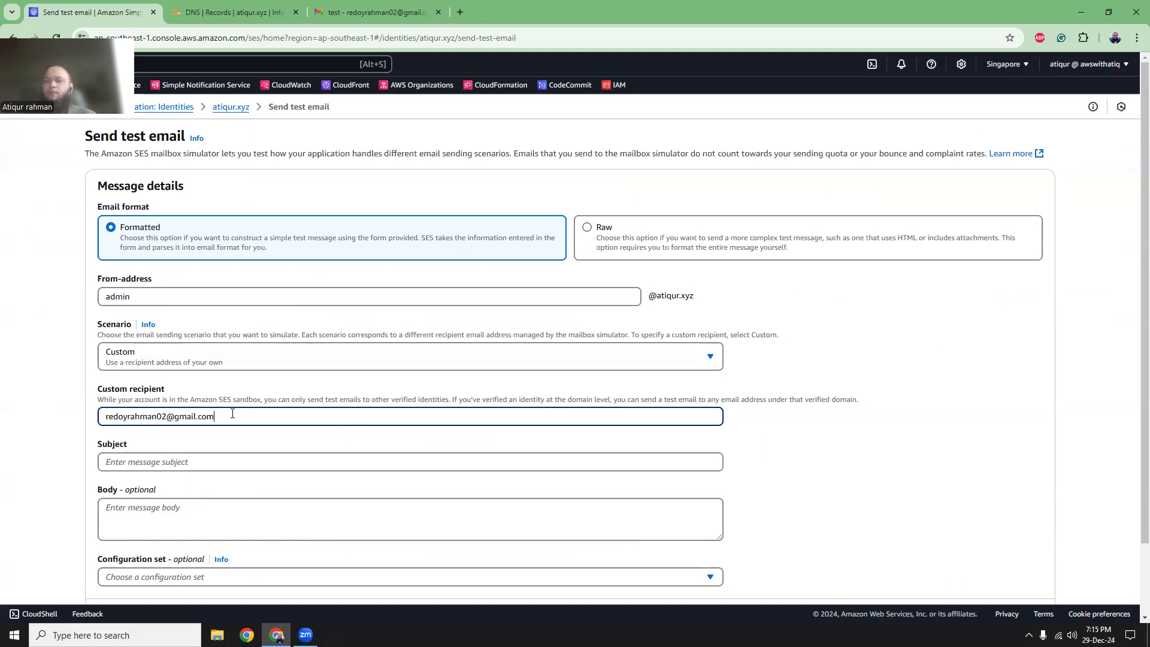
Set subject and body to 'SES domain verified' and send the test email.
{"action": "scroll", "scroll_direction": "down", "scroll_amount": 3}
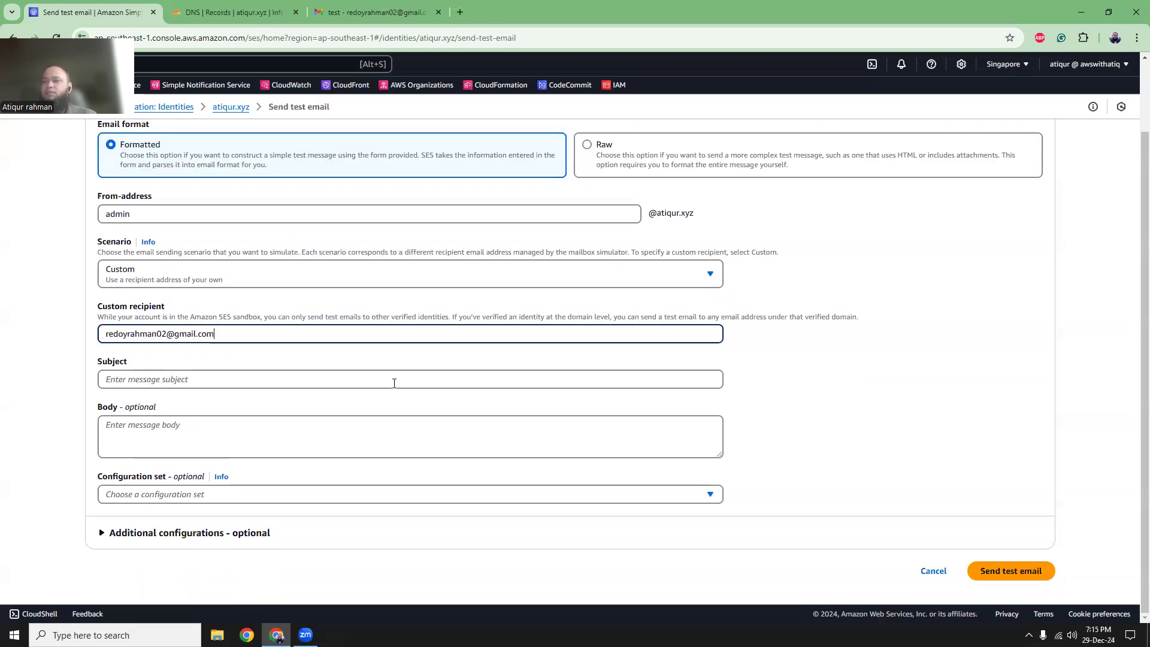
{"action": "type", "text": "SES domain ver"}
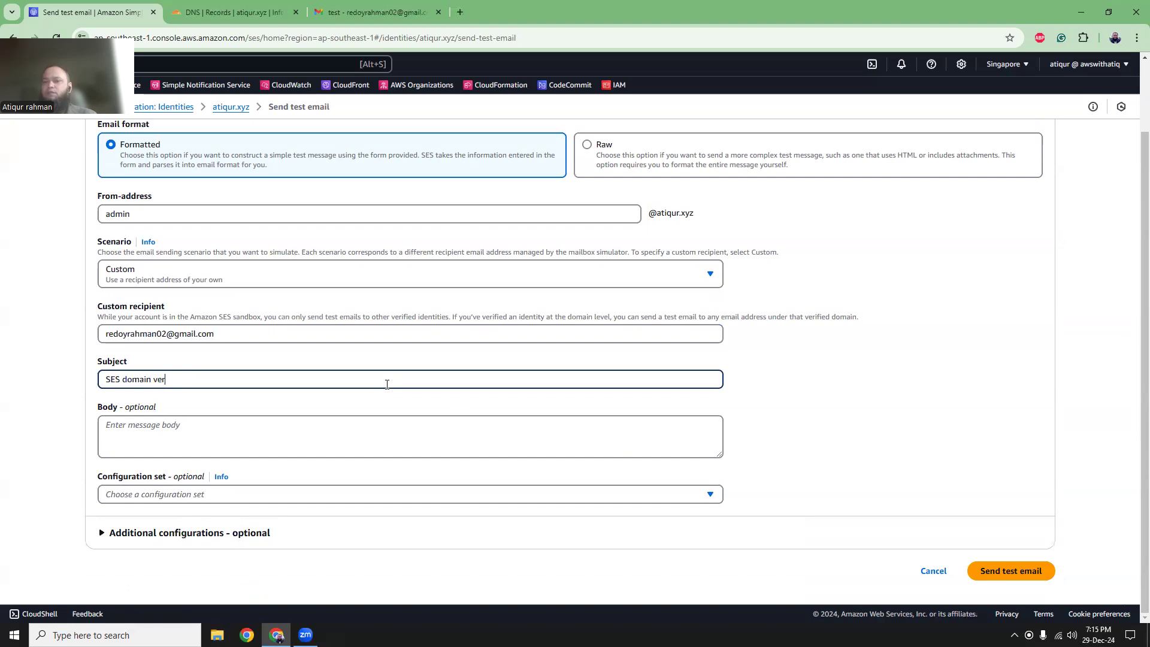
{"action": "type", "text": "ified"}
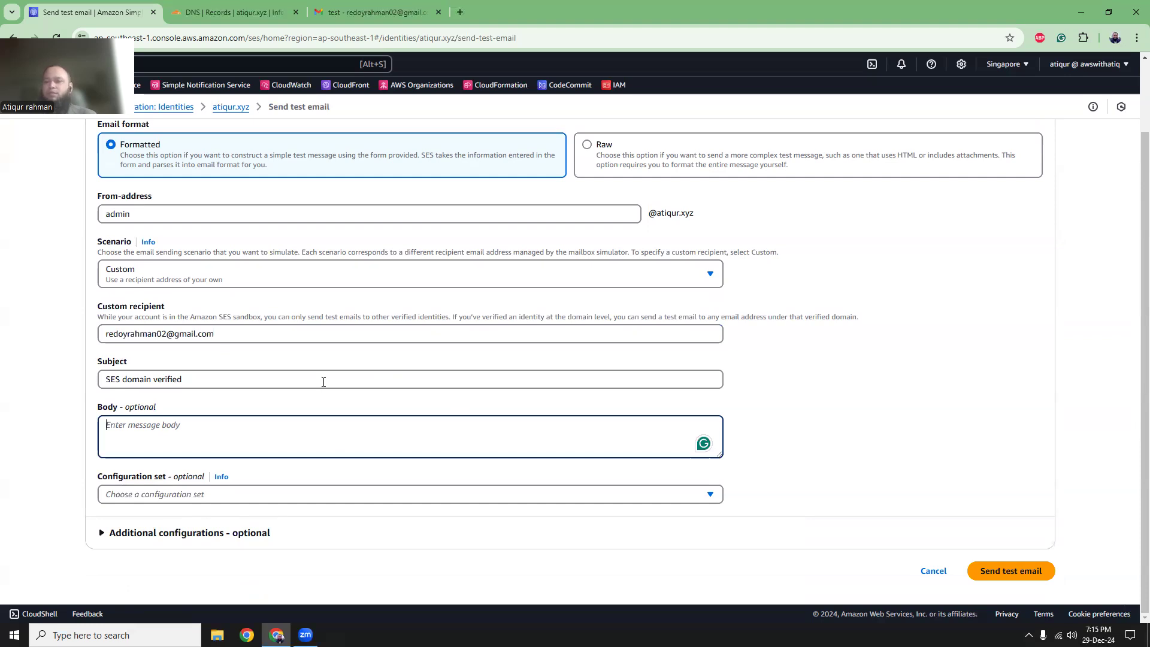
{"action": "left_click", "coordinate": [305, 436]}
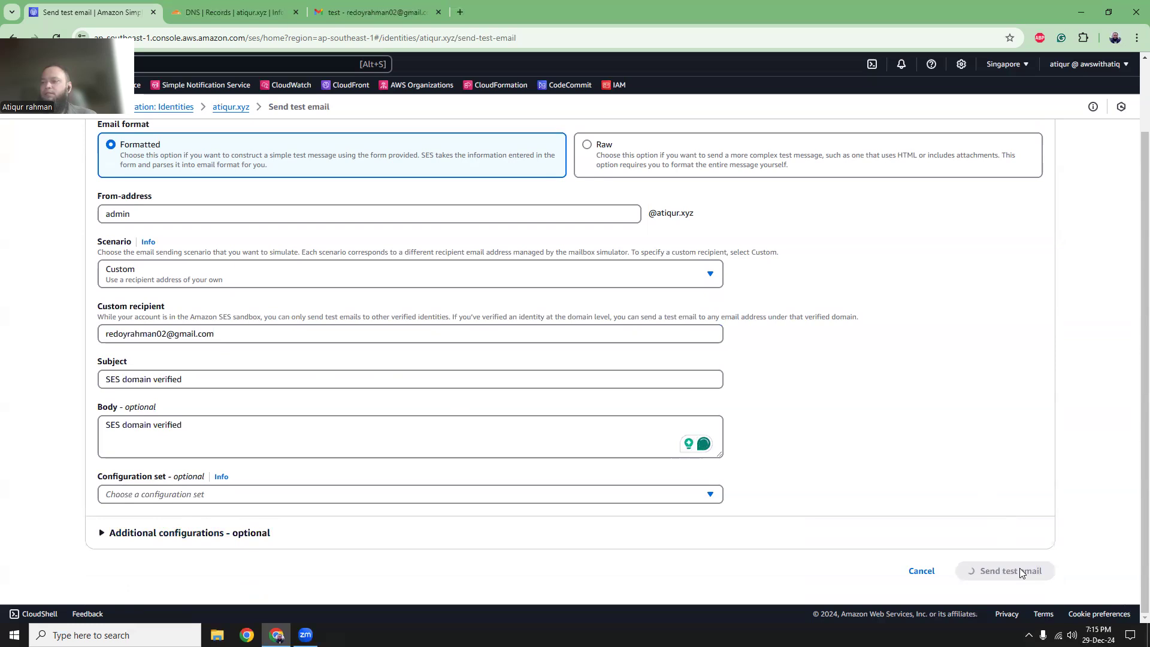
{"action": "left_click", "coordinate": [1004, 571]}
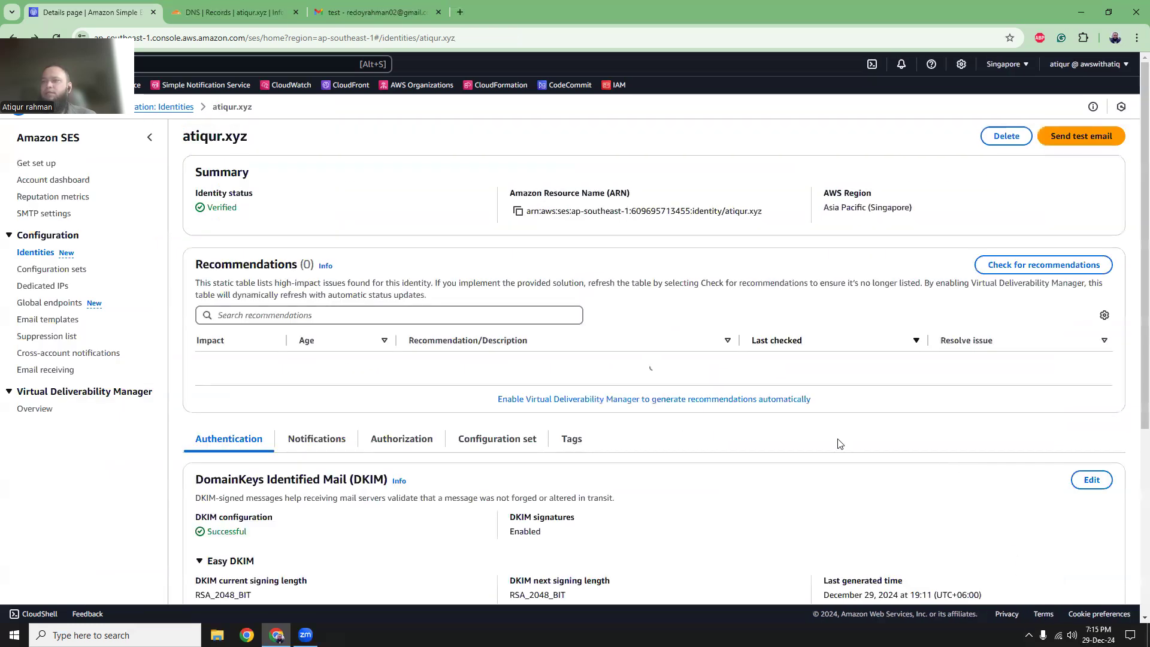
Leave the spam message in Gmail and go to the Inbox.
{"action": "left_click", "coordinate": [375, 12]}
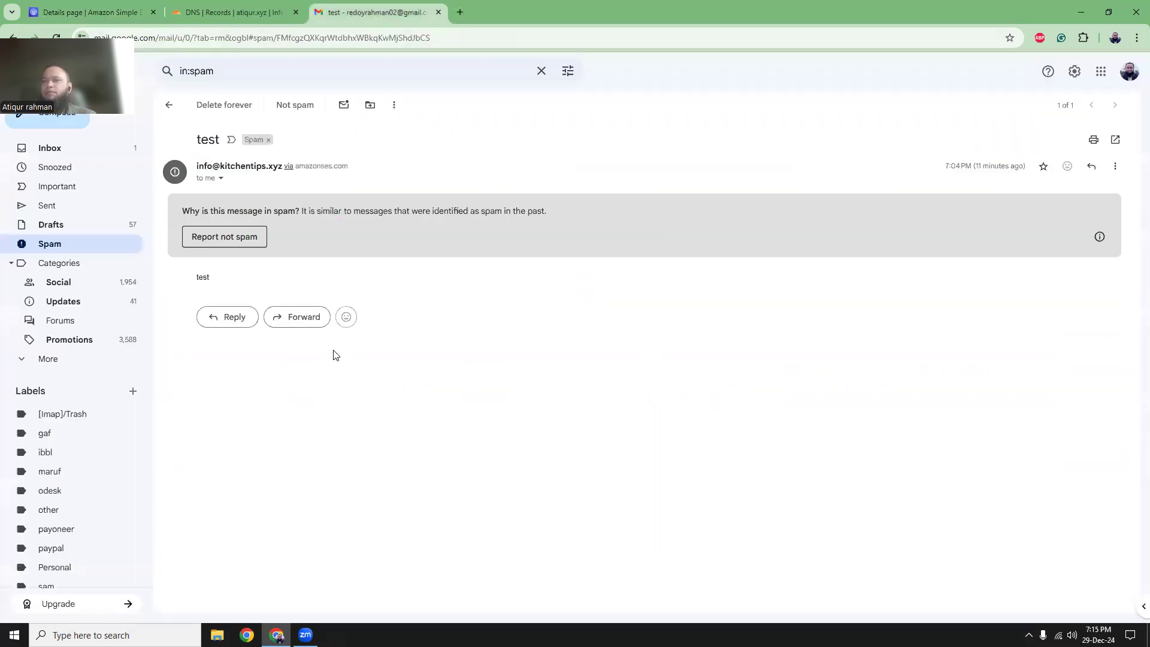
{"action": "left_click", "coordinate": [169, 105]}
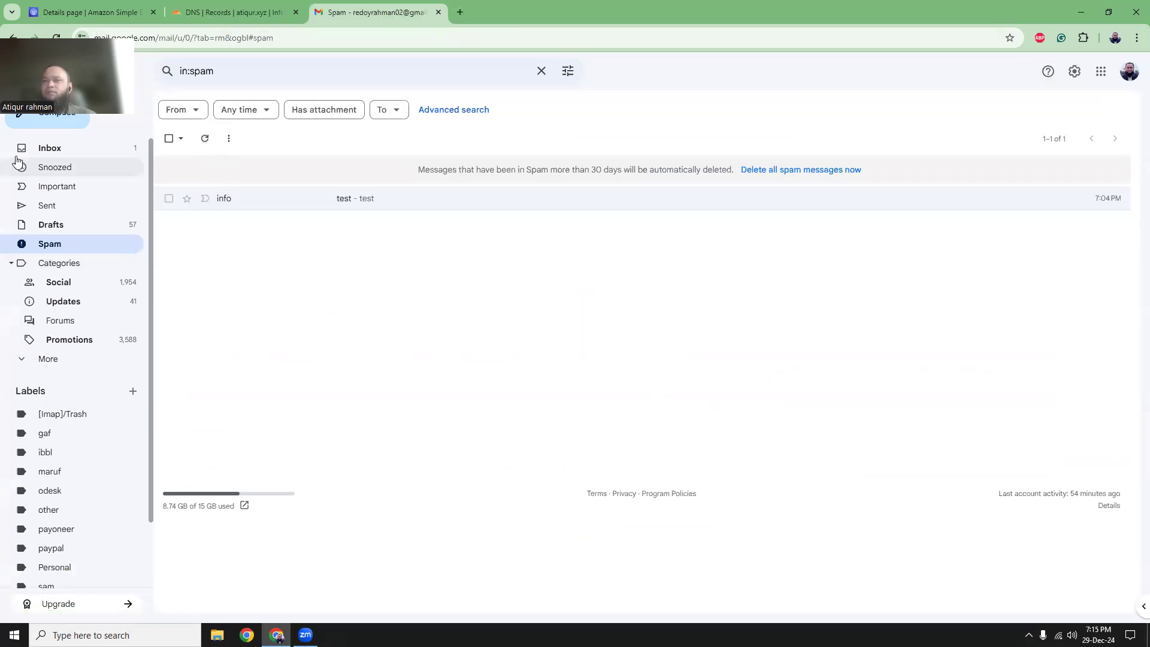
{"action": "left_click", "coordinate": [49, 148]}
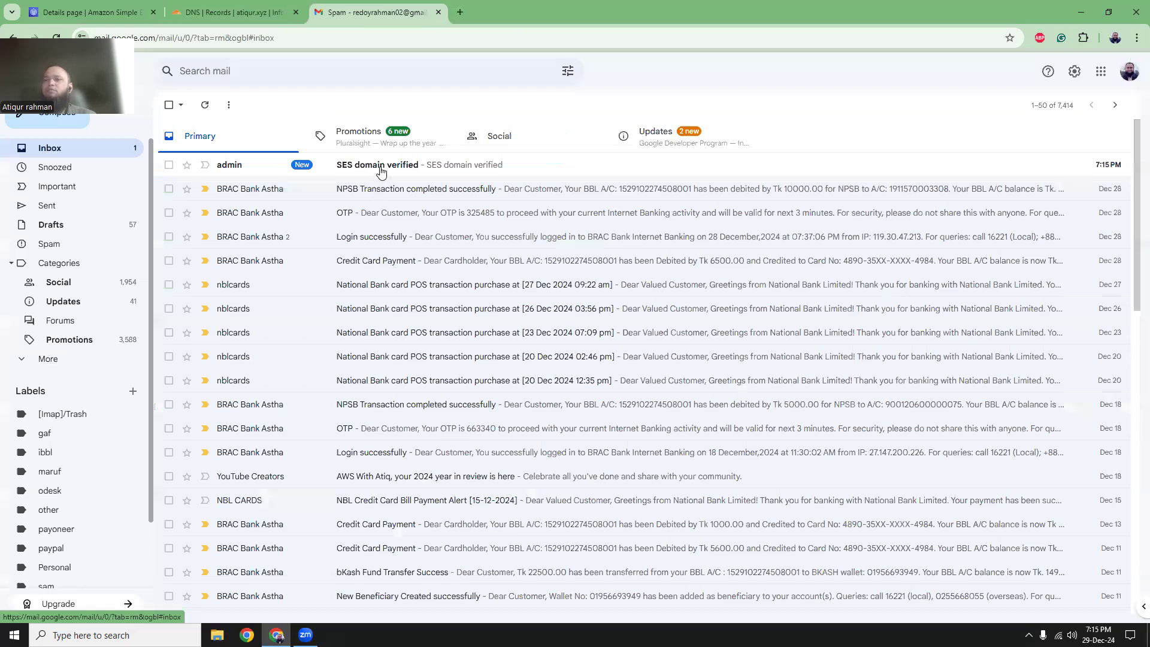
Open the 'SES domain verified' email and expand its sender and recipient details.
{"action": "left_click", "coordinate": [377, 165]}
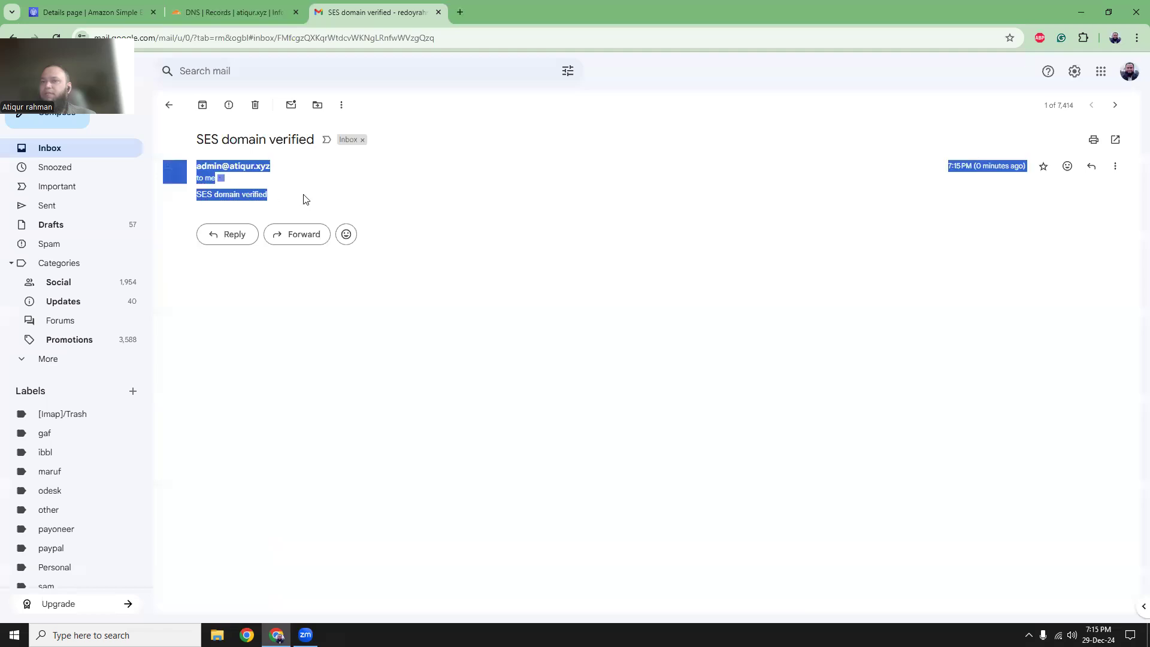
{"action": "left_click", "coordinate": [306, 199]}
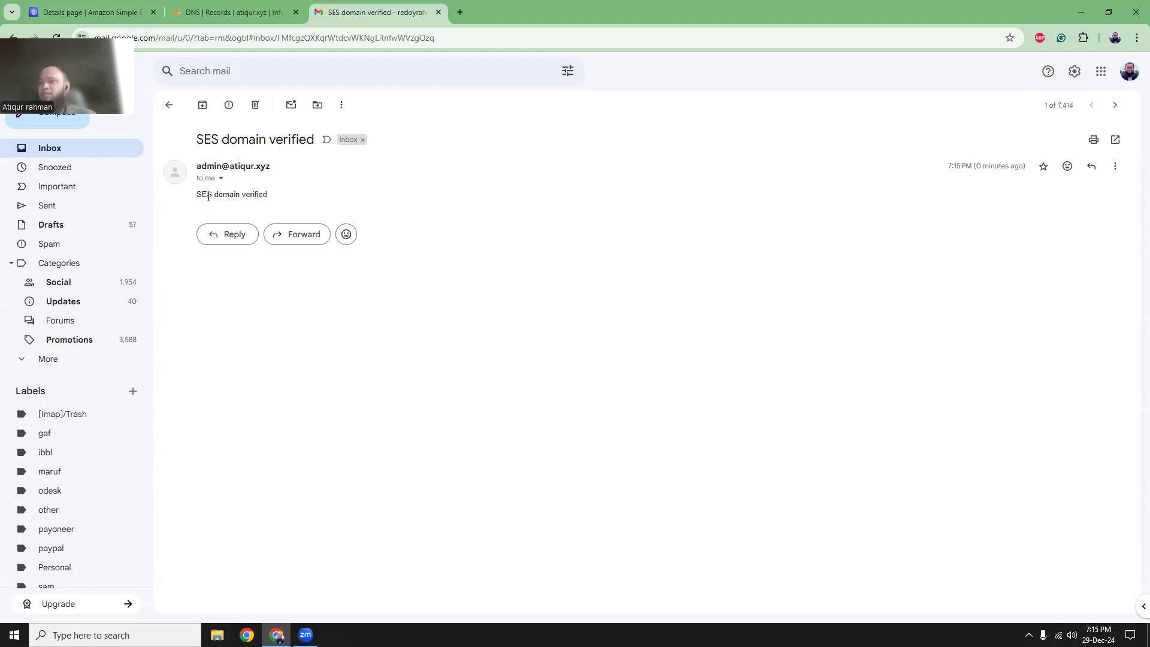
{"action": "mouse_move", "coordinate": [223, 182]}
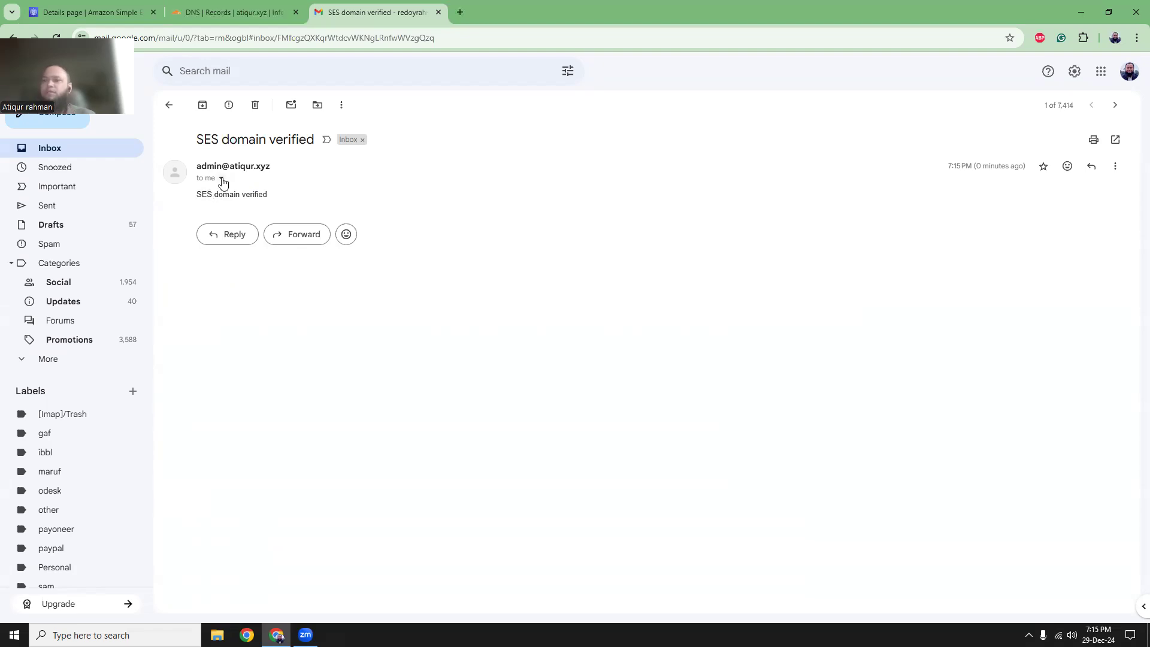
{"action": "left_click", "coordinate": [220, 177]}
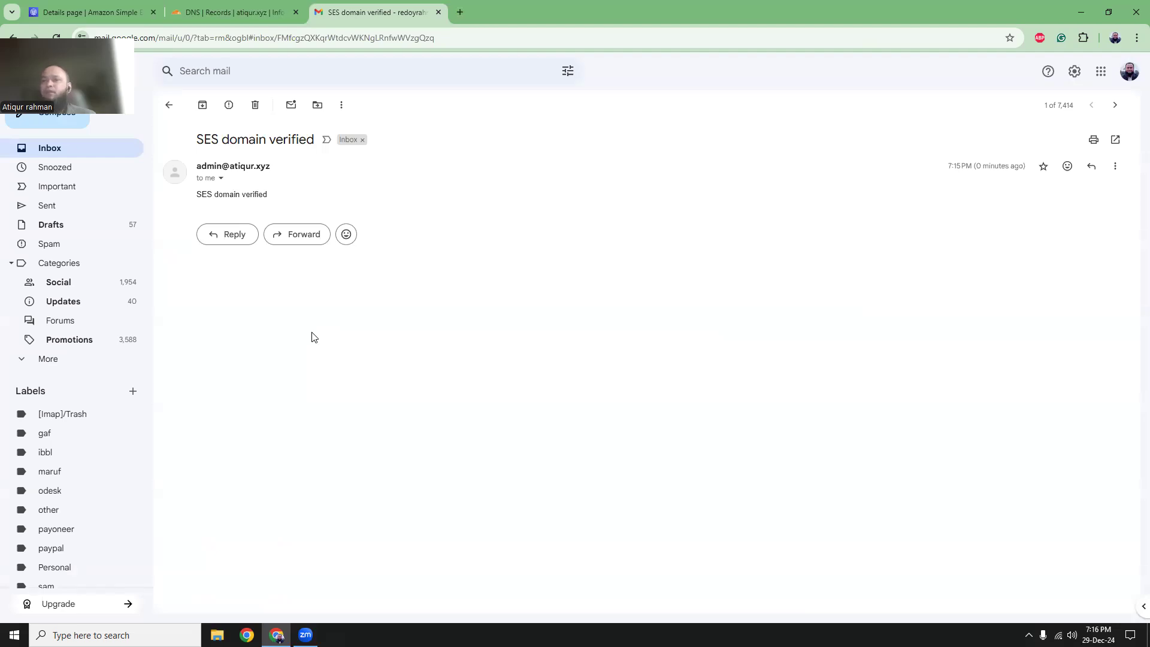
Glance at the Cloudflare DNS page, then return to the SES atiqur.xyz identity details.
{"action": "left_click", "coordinate": [234, 12]}
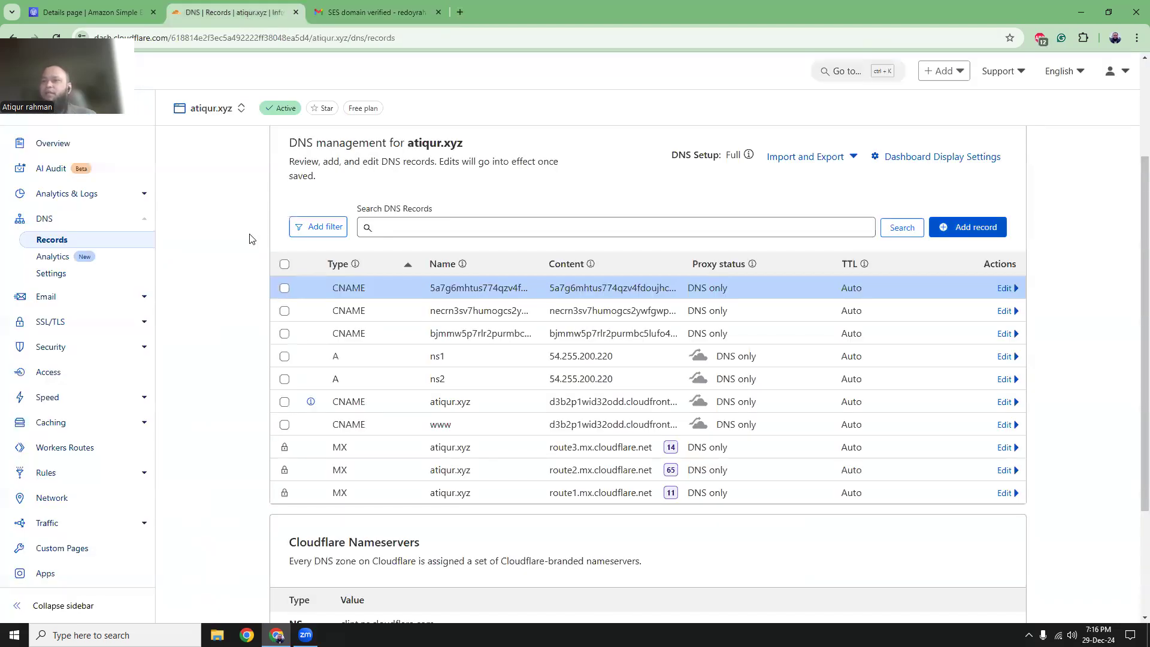
{"action": "left_click", "coordinate": [88, 12]}
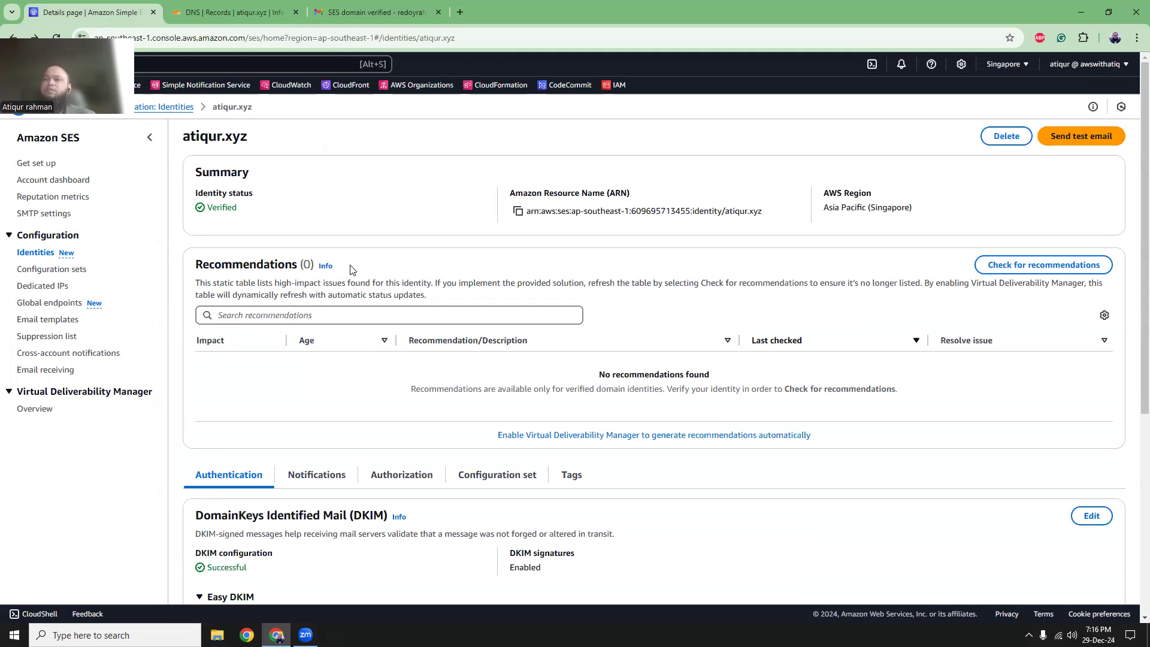
{"action": "mouse_move", "coordinate": [739, 81]}
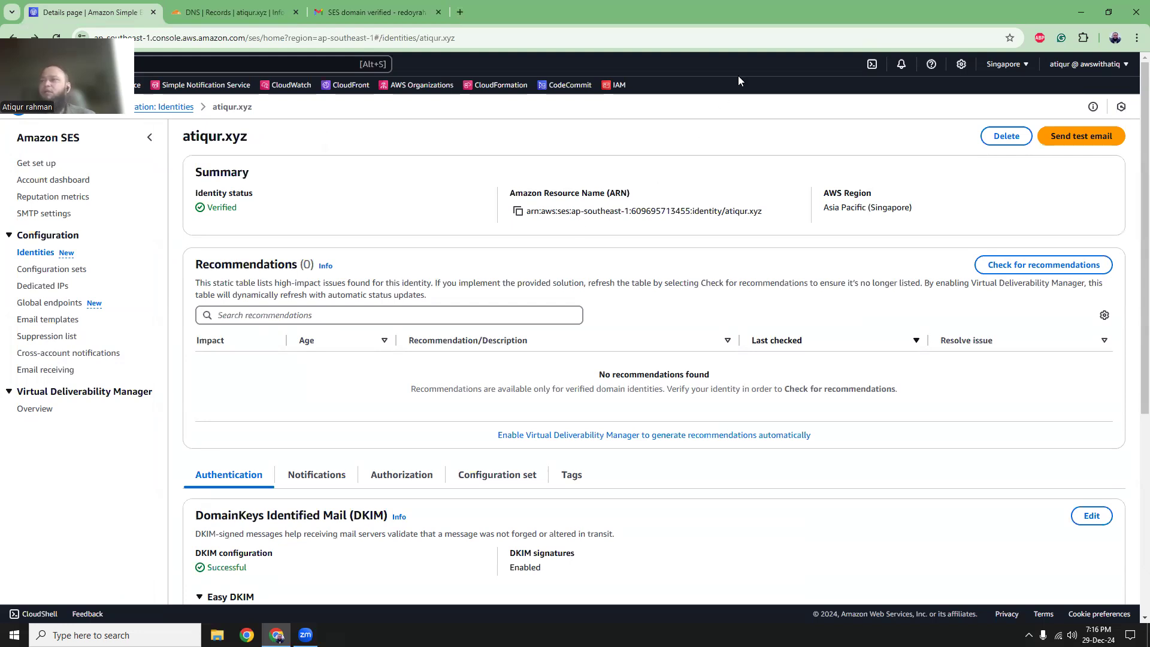